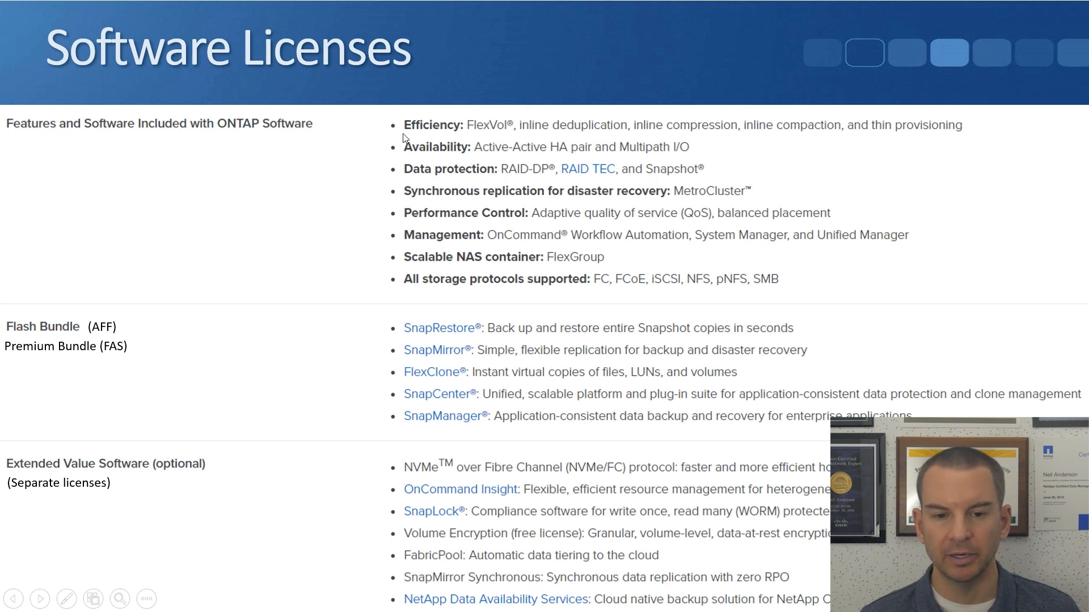
mouse_move(451, 136)
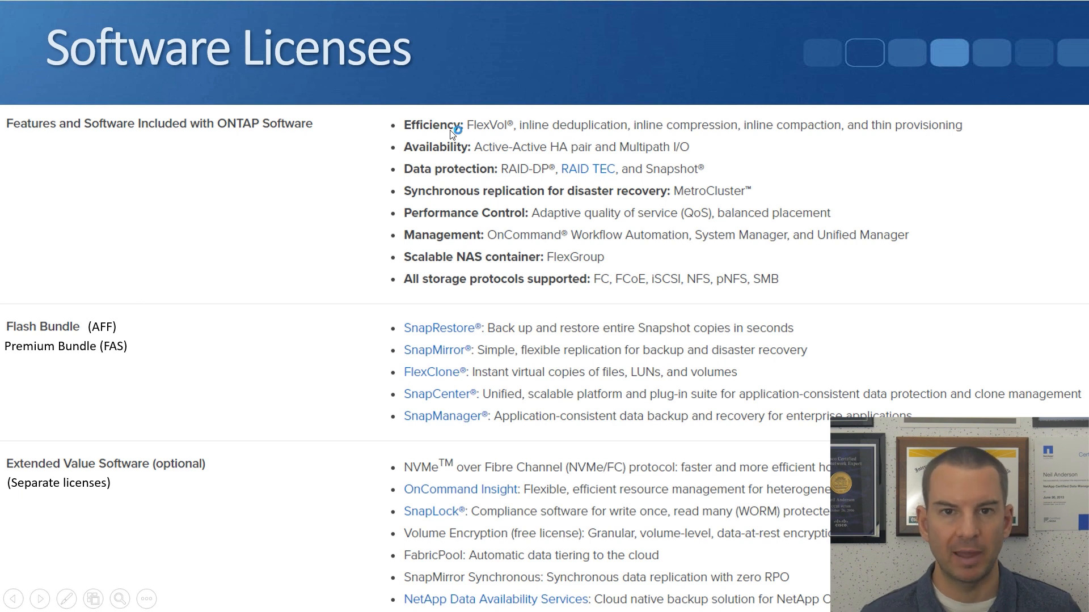
mouse_move(444, 270)
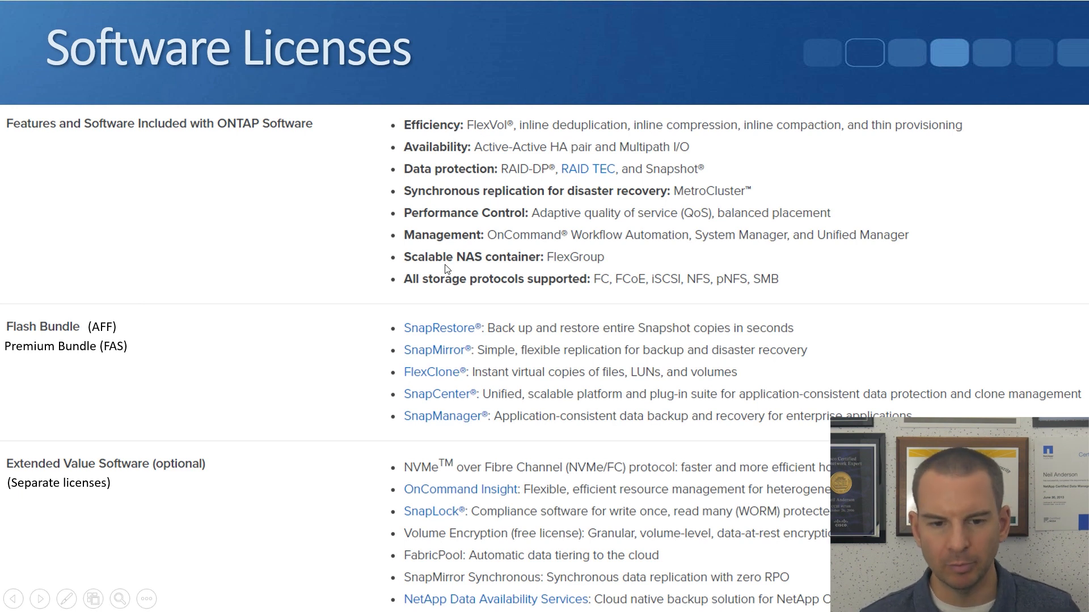
mouse_move(410, 318)
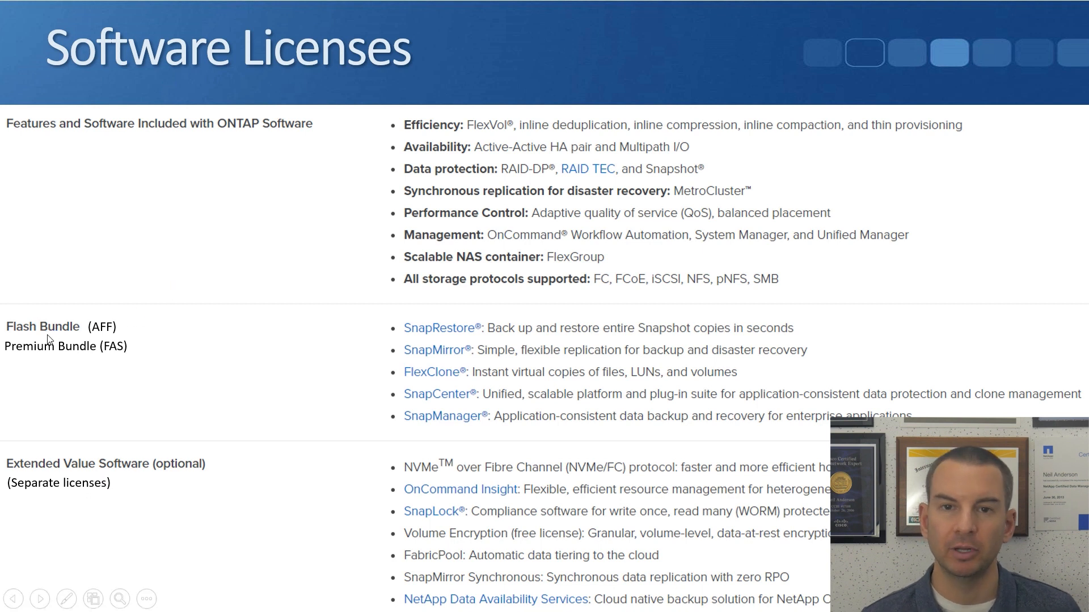
mouse_move(80, 367)
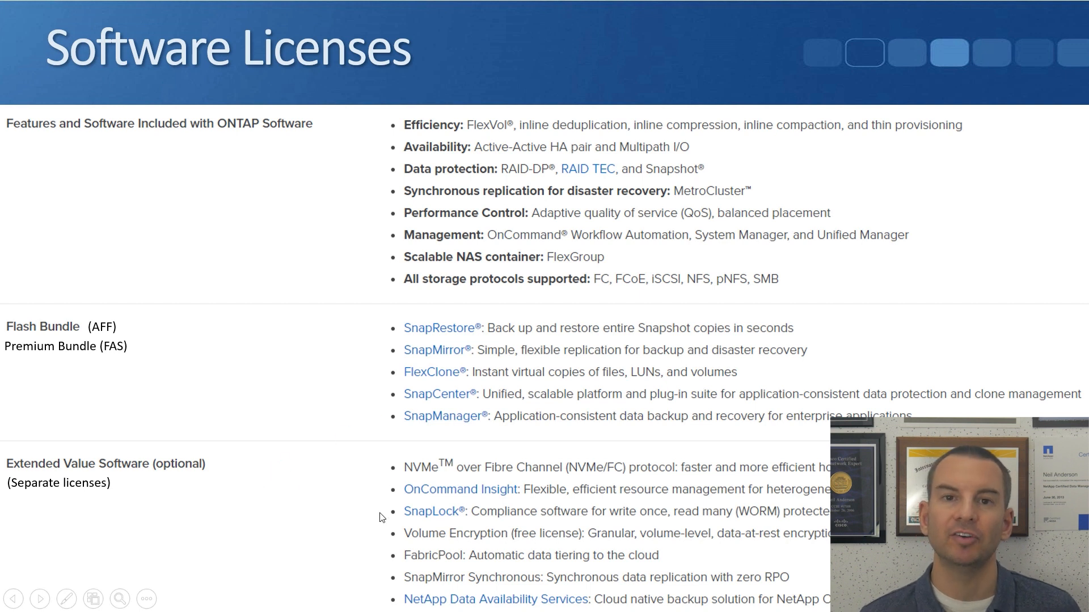
mouse_move(393, 521)
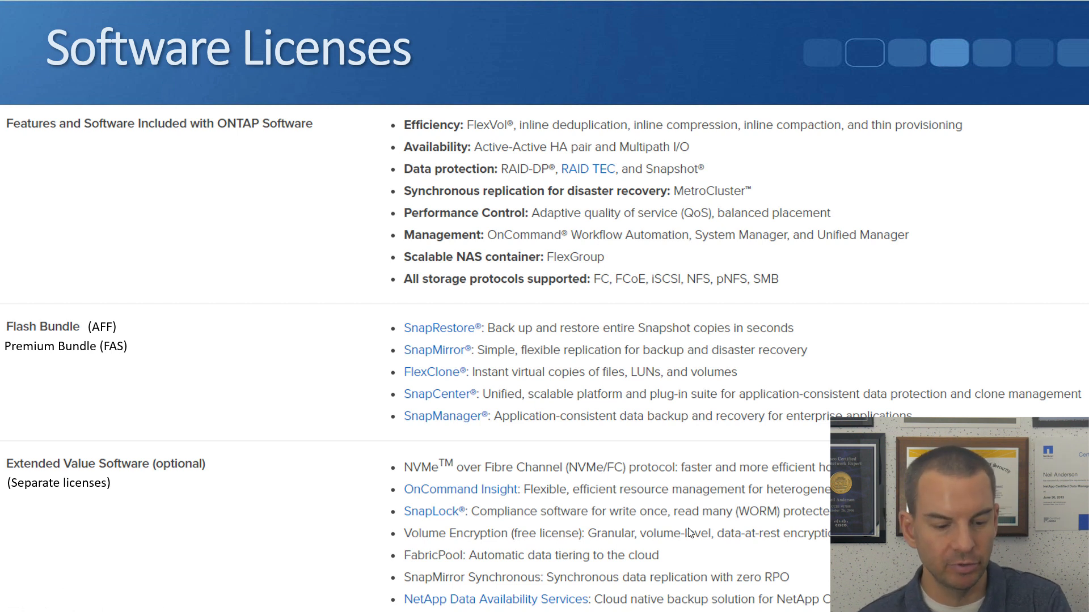
- Switch away from the Software Licenses slide show to the open-windows chooser
key("alt+tab")
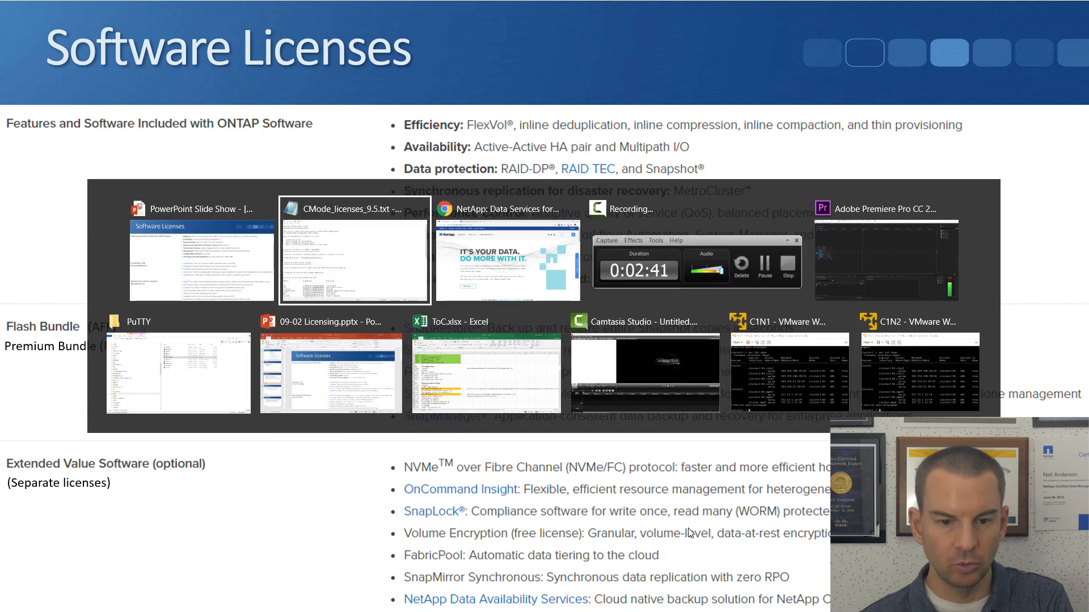
- Show the NetApp AFF A-Series product page scrolled to its Software Features table in Chrome
left_click(508, 249)
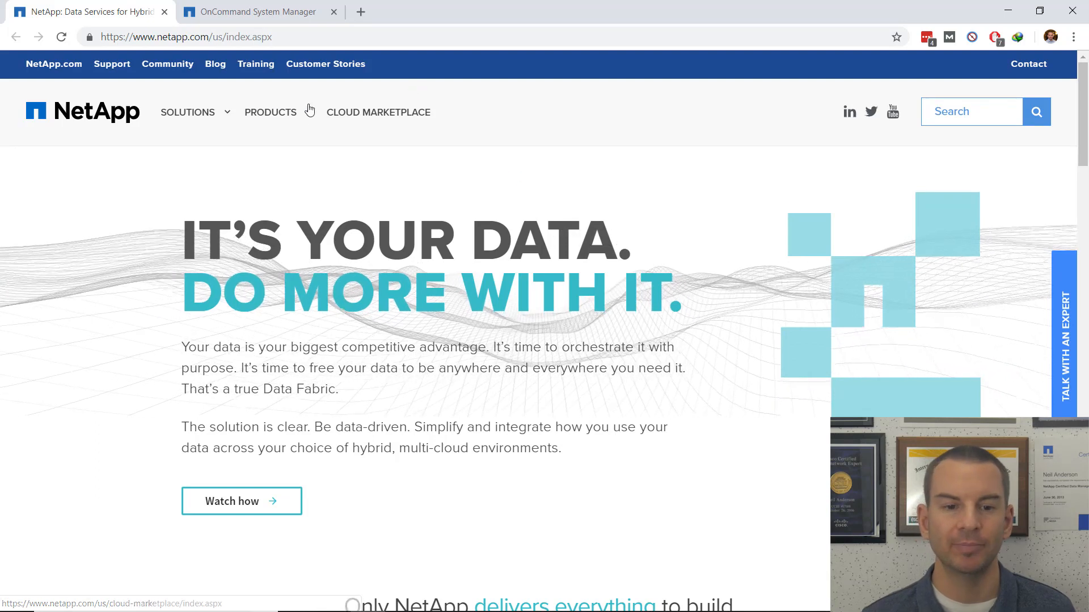
left_click(270, 112)
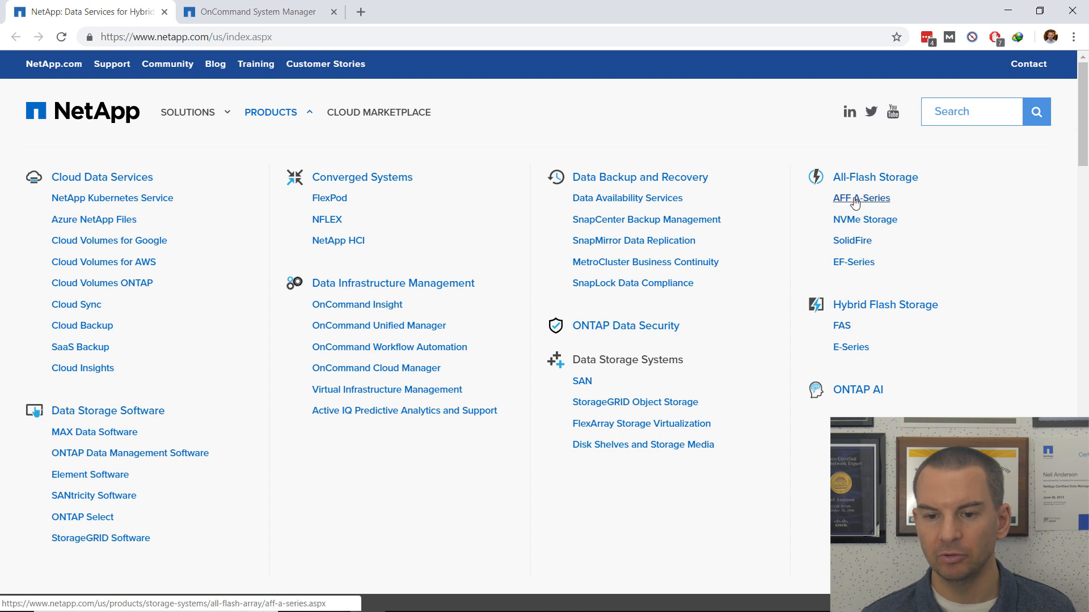
left_click(860, 197)
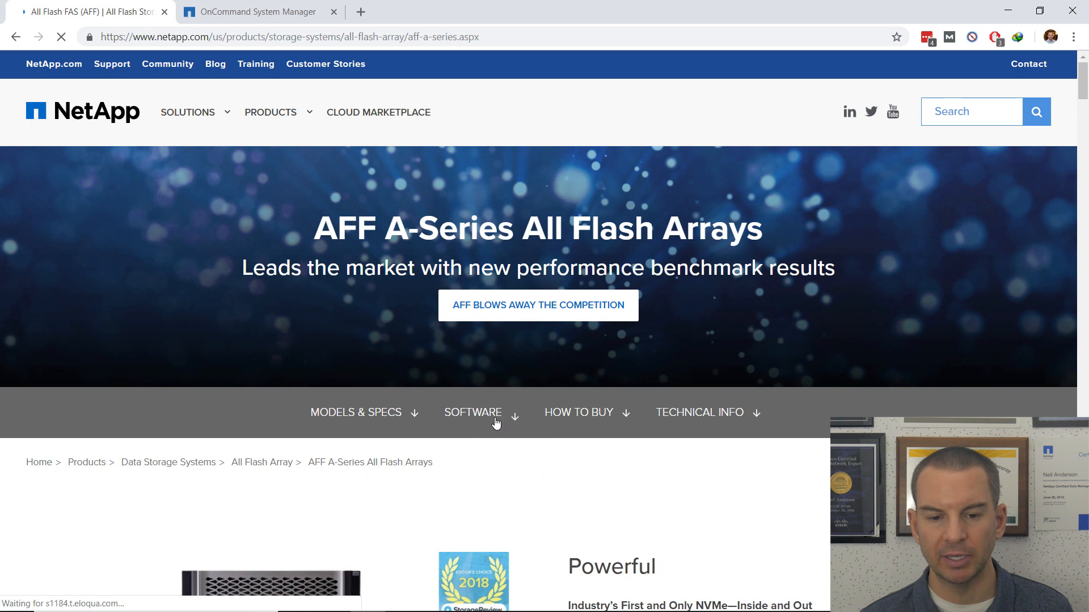
left_click(473, 413)
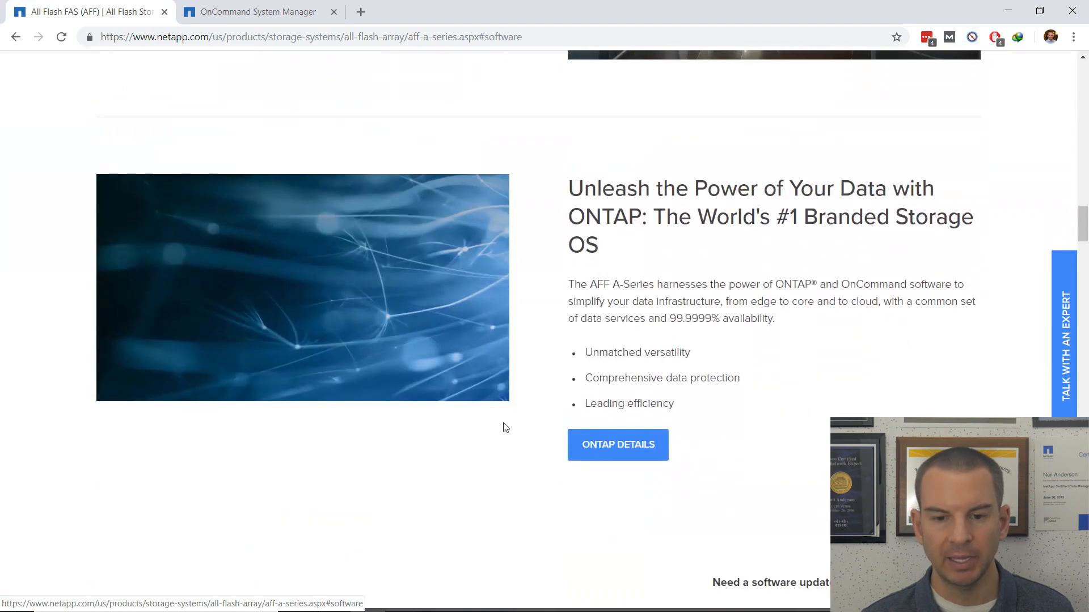
scroll("down", 3)
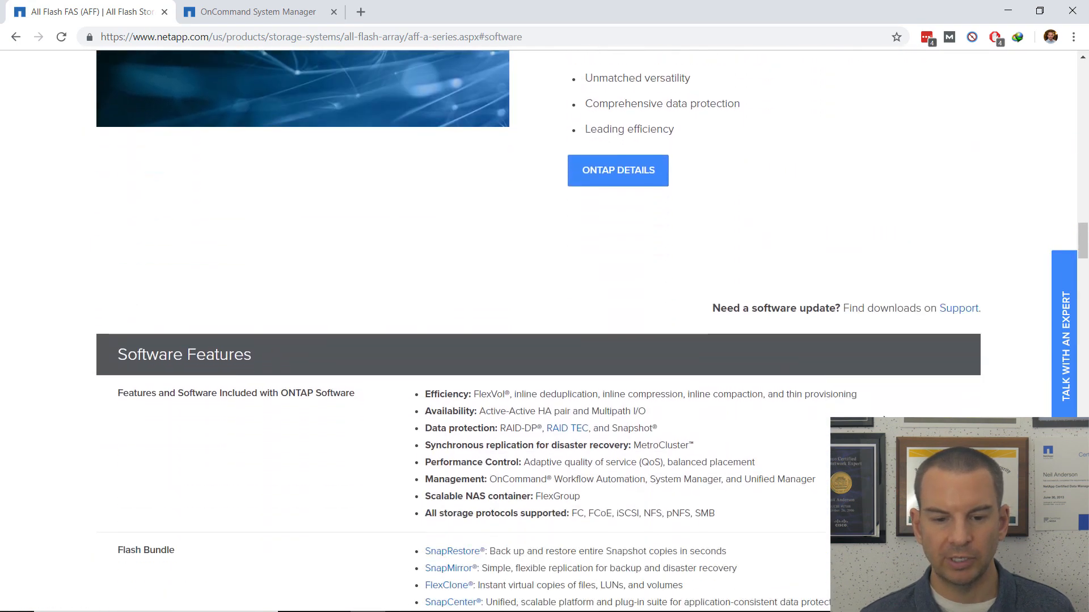
scroll("down", 3)
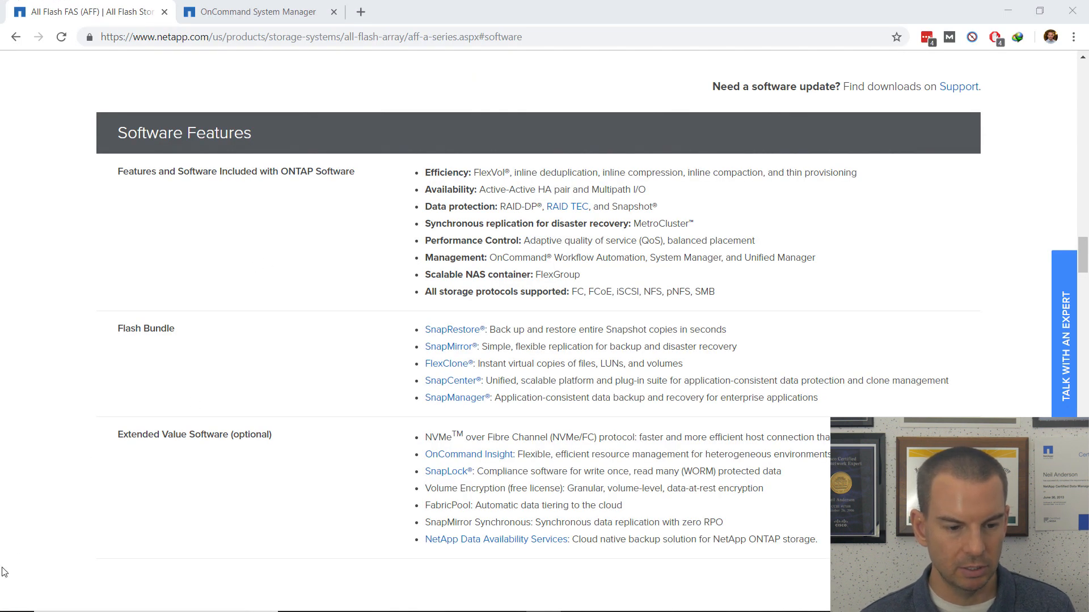
- Start PuTTY, load the saved Cluster1 session and log in as admin
left_click(16, 598)
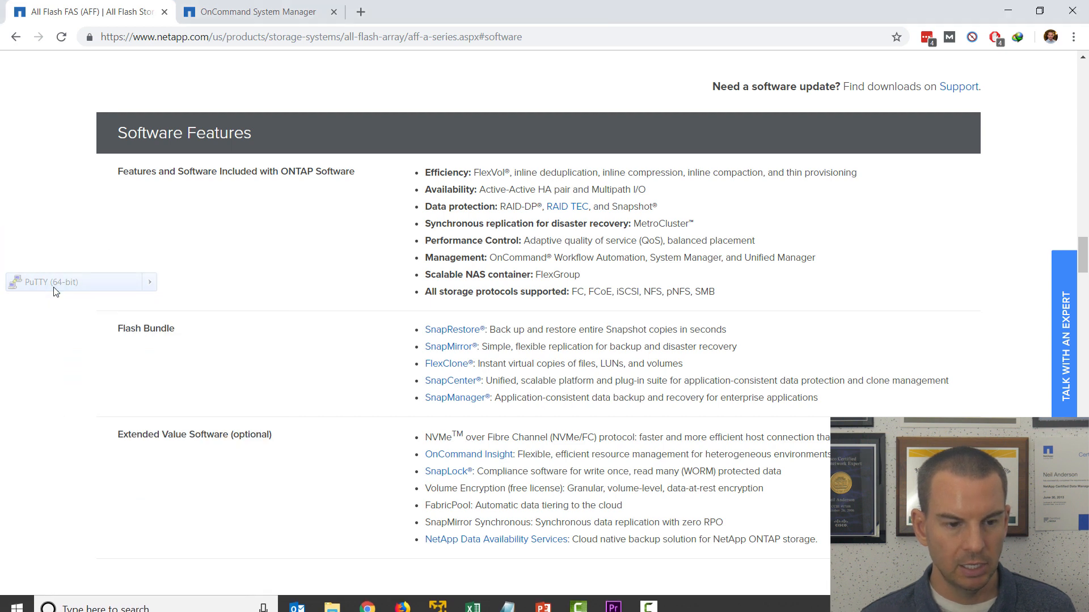
left_click(49, 283)
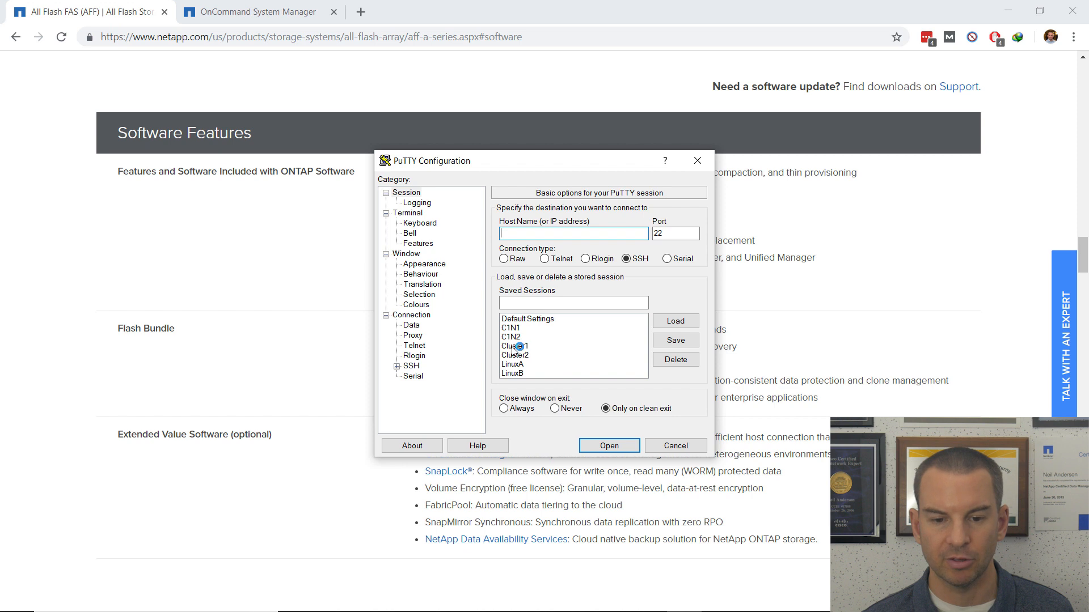
left_click(608, 445)
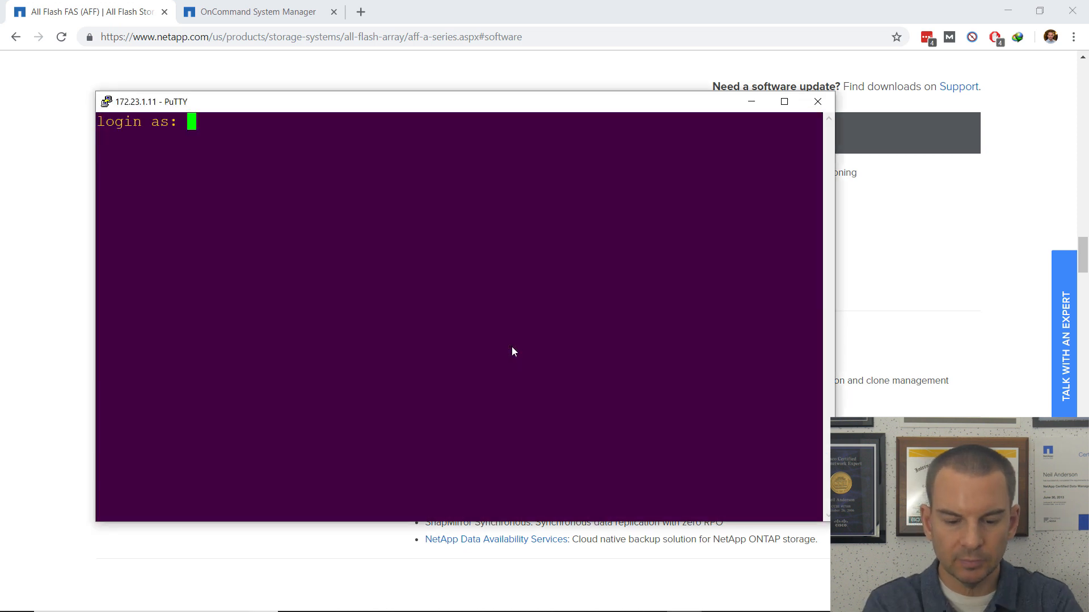
type("admin")
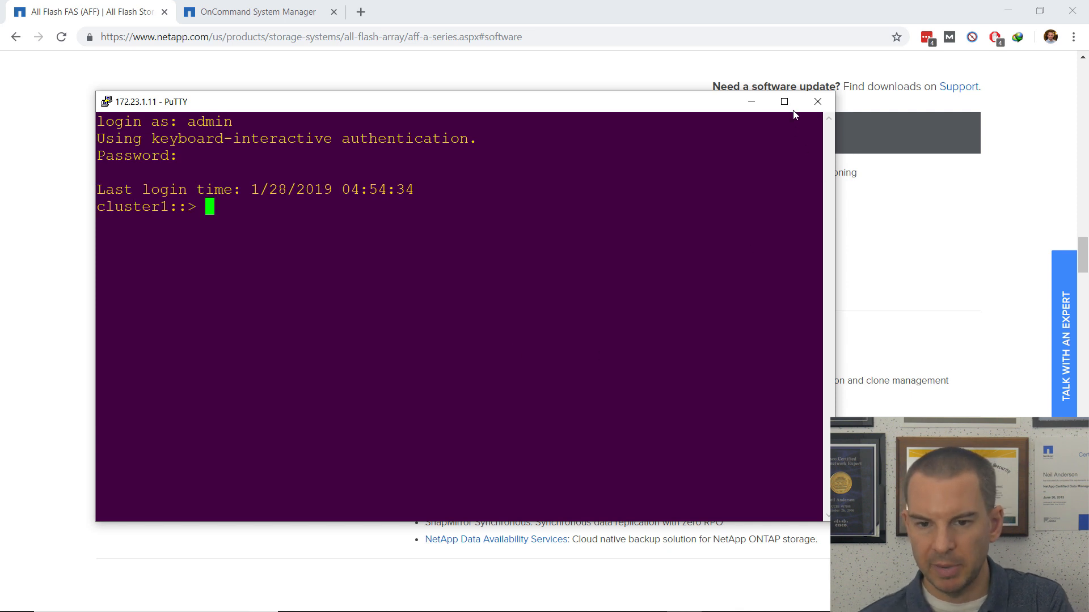
- Maximize the terminal, enter the license context, list its subcommands with ?, then switch to the license-code file
left_click(784, 101)
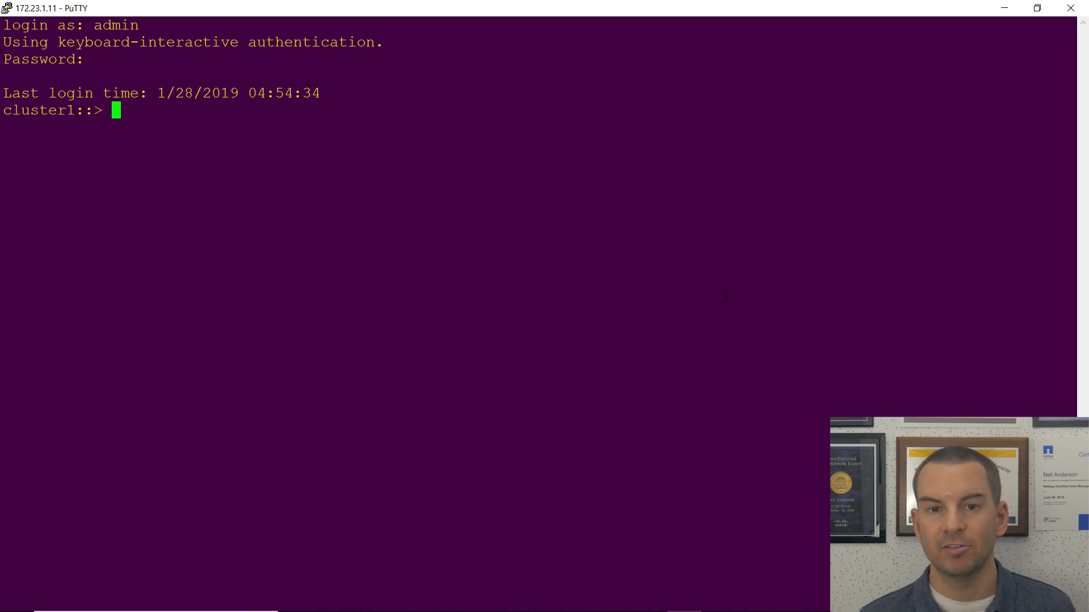
type("license")
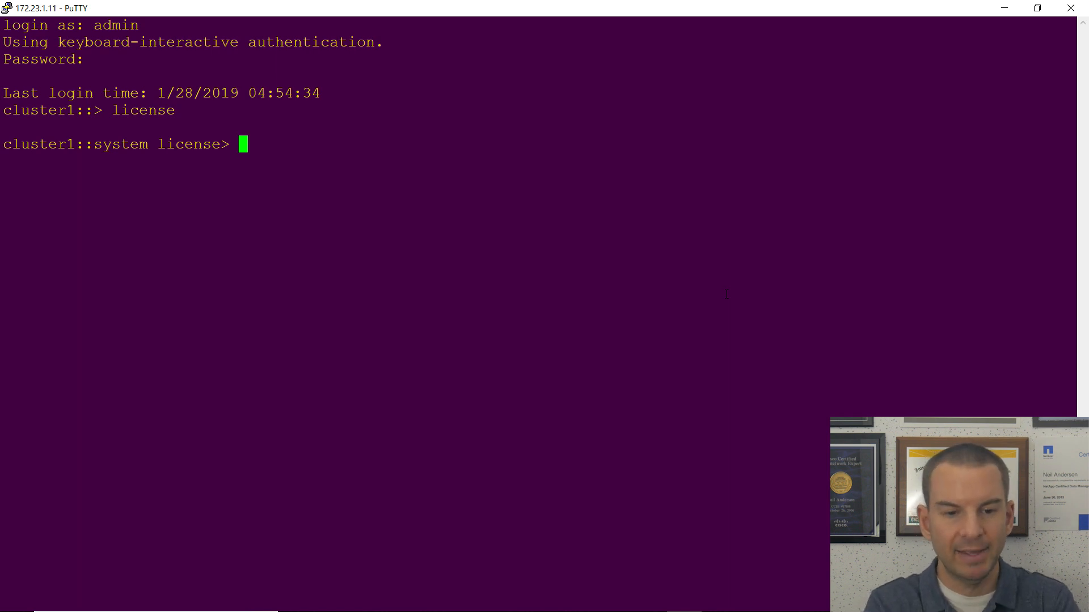
type("?")
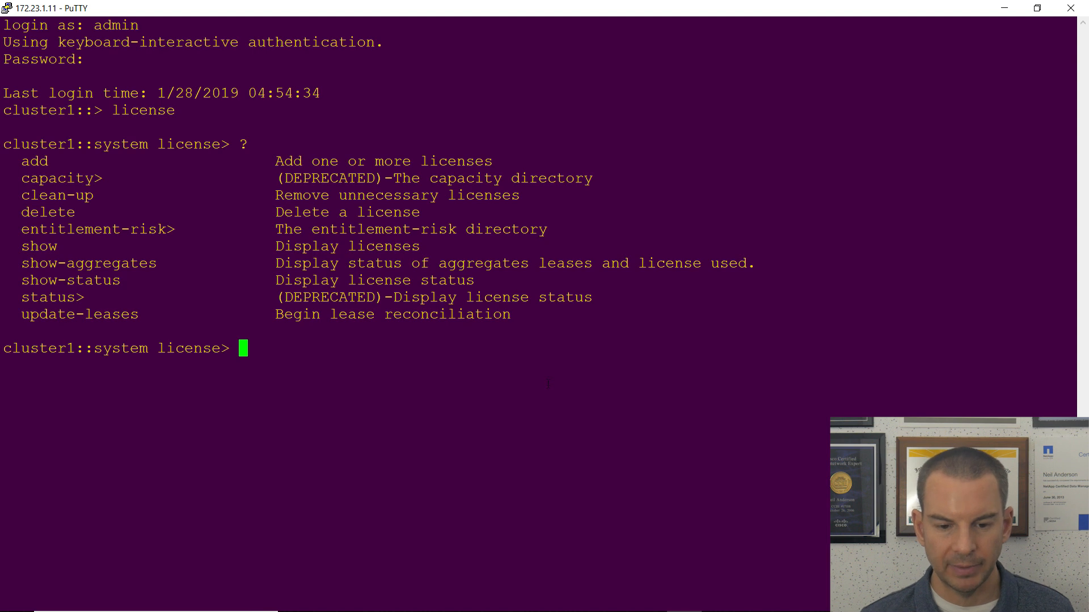
key("alt+tab")
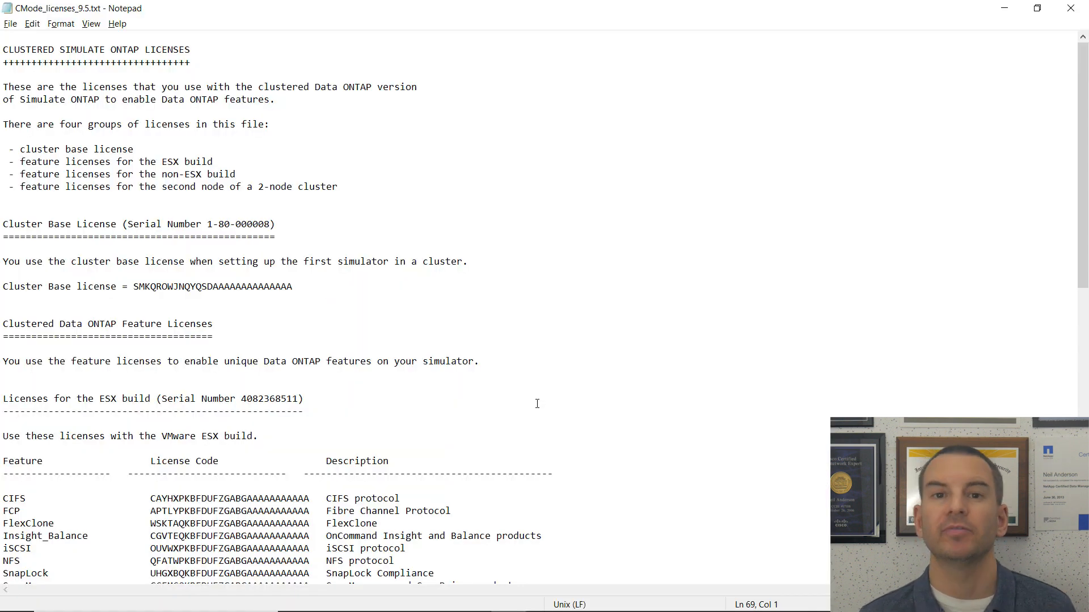
mouse_move(515, 375)
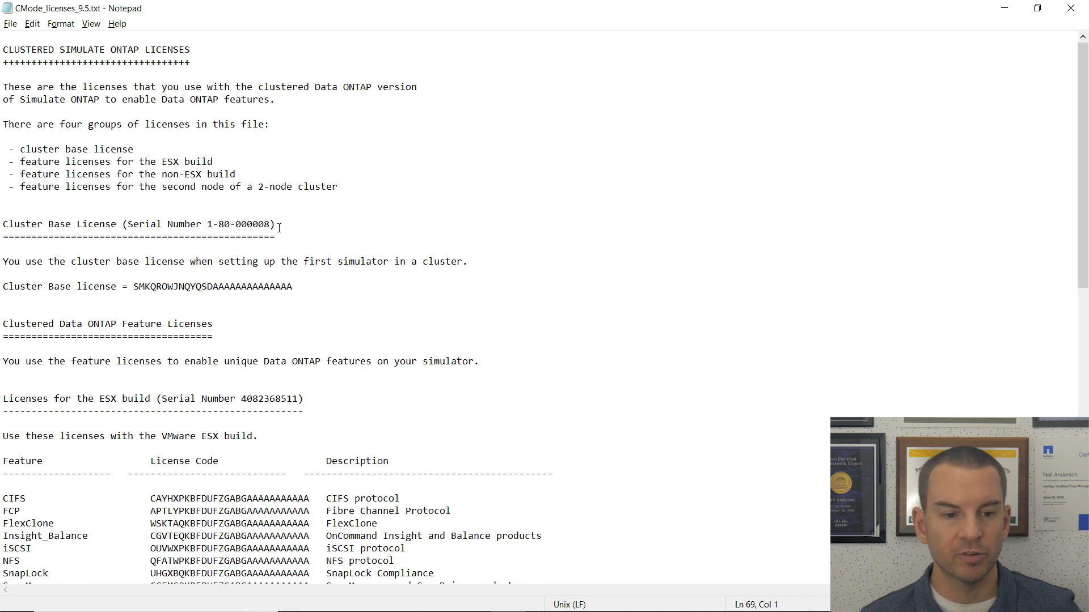
- Scroll past the VMware ESX build section and select the NFS license code for the non-ESX build
scroll("down", 3)
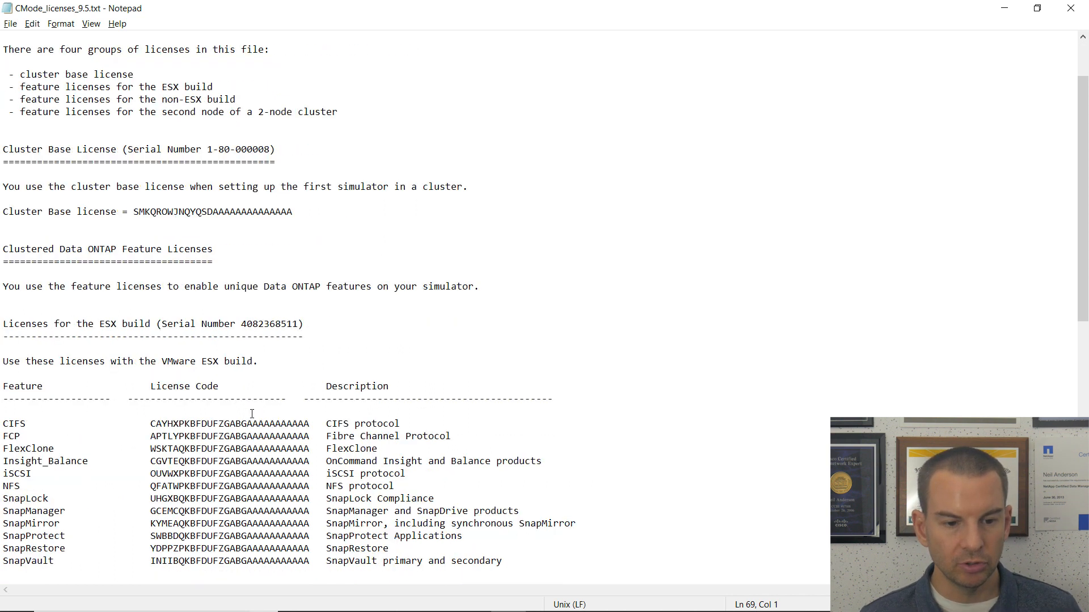
scroll("down", 3)
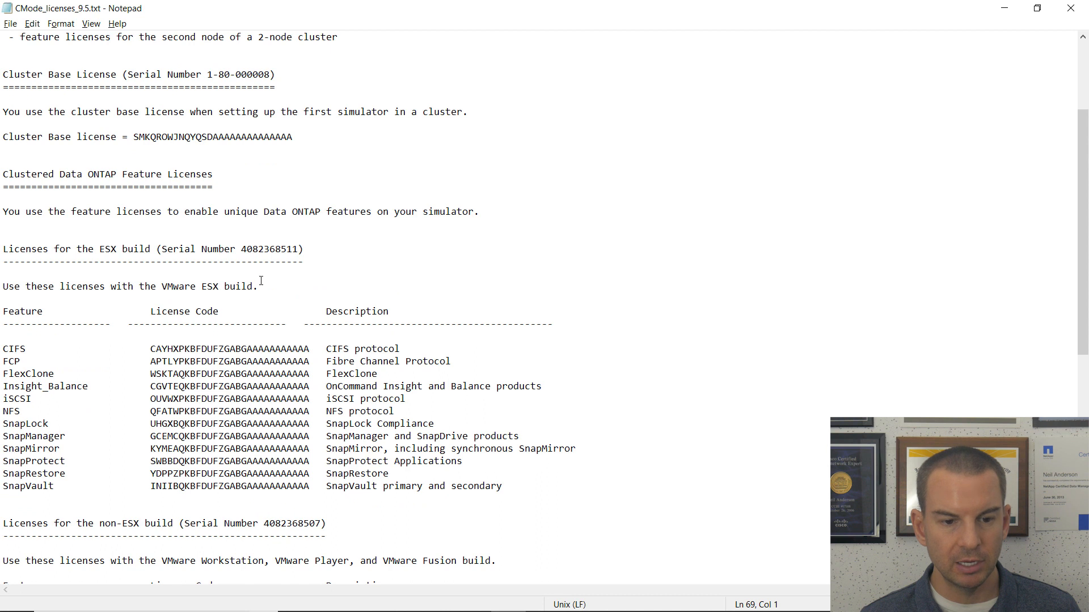
left_click_drag(162, 286, 258, 285)
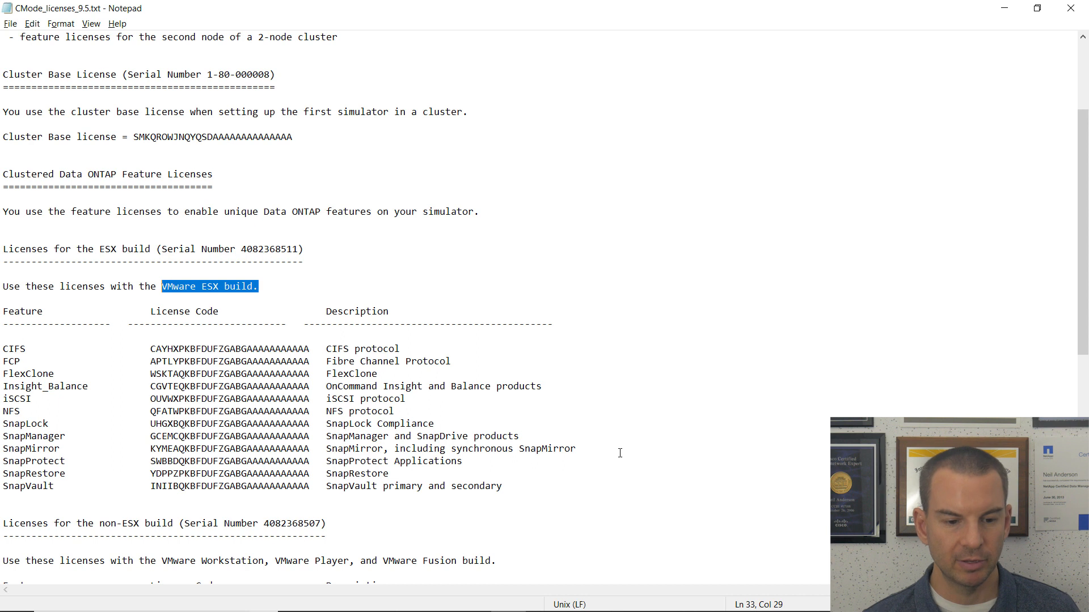
scroll("down", 3)
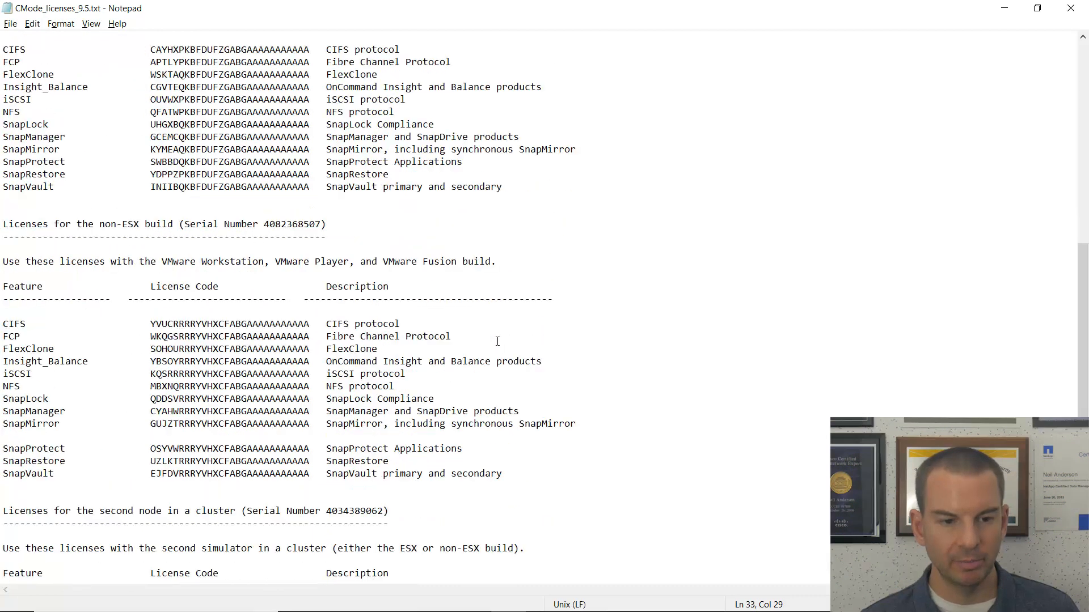
scroll("down", 3)
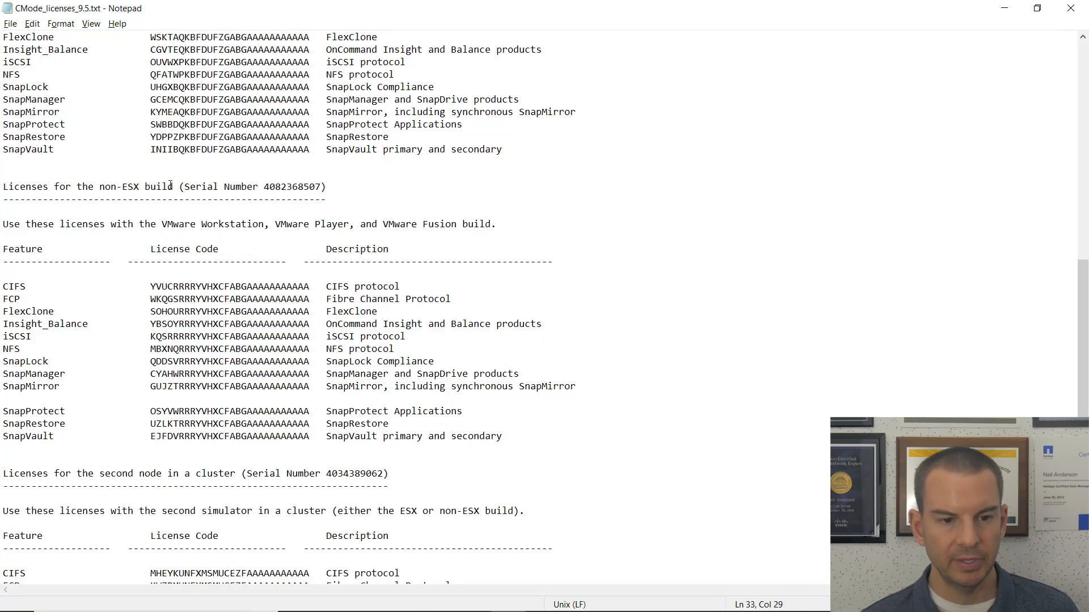
left_click_drag(103, 186, 172, 186)
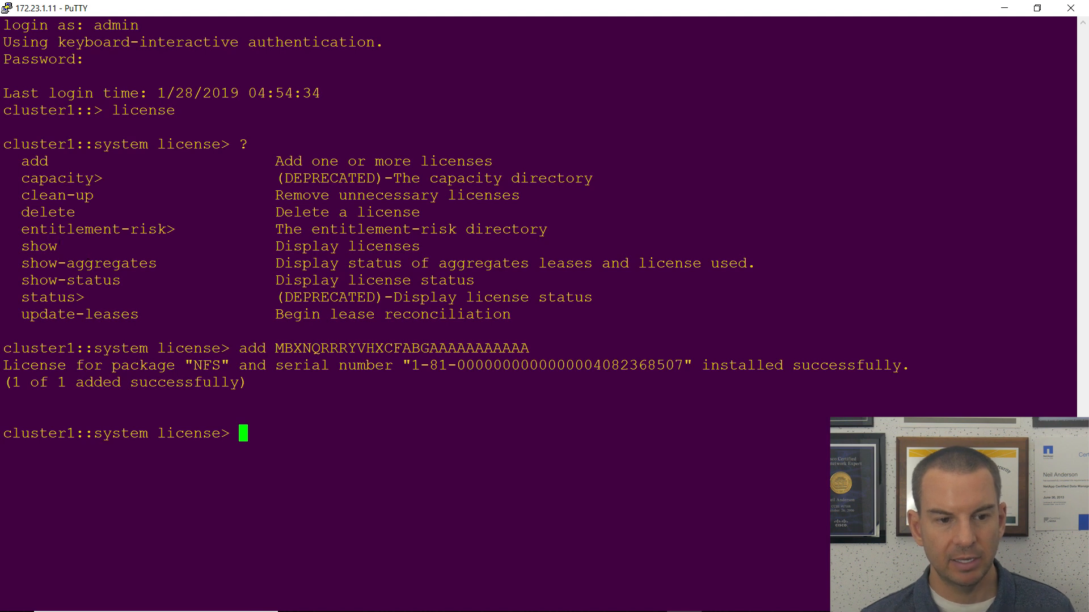
- List installed licenses with show, then begin the entitlement-risk command
type("show")
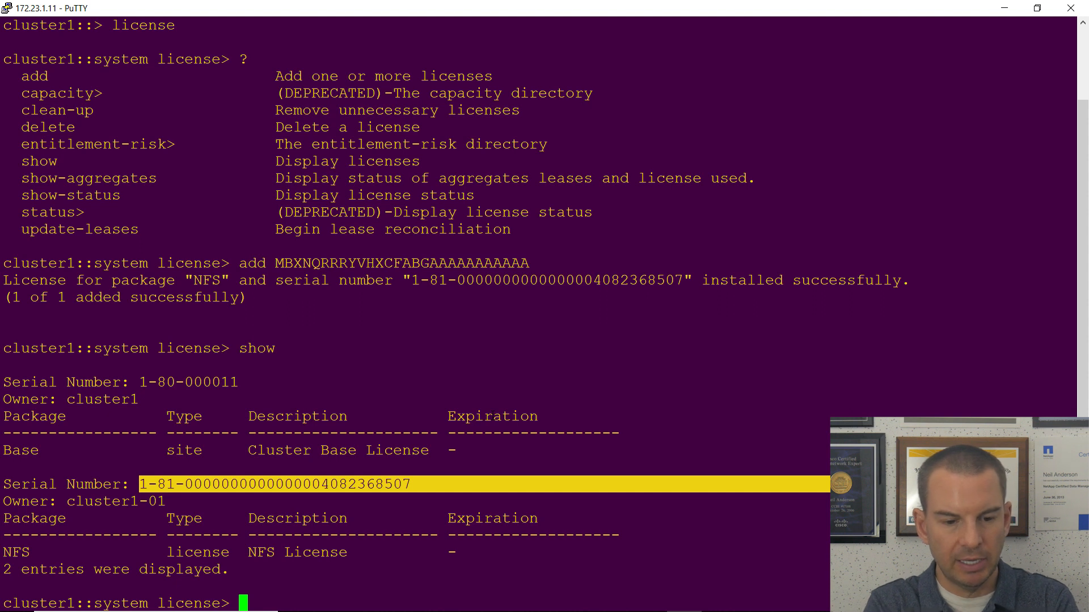
type("entitlement-risk")
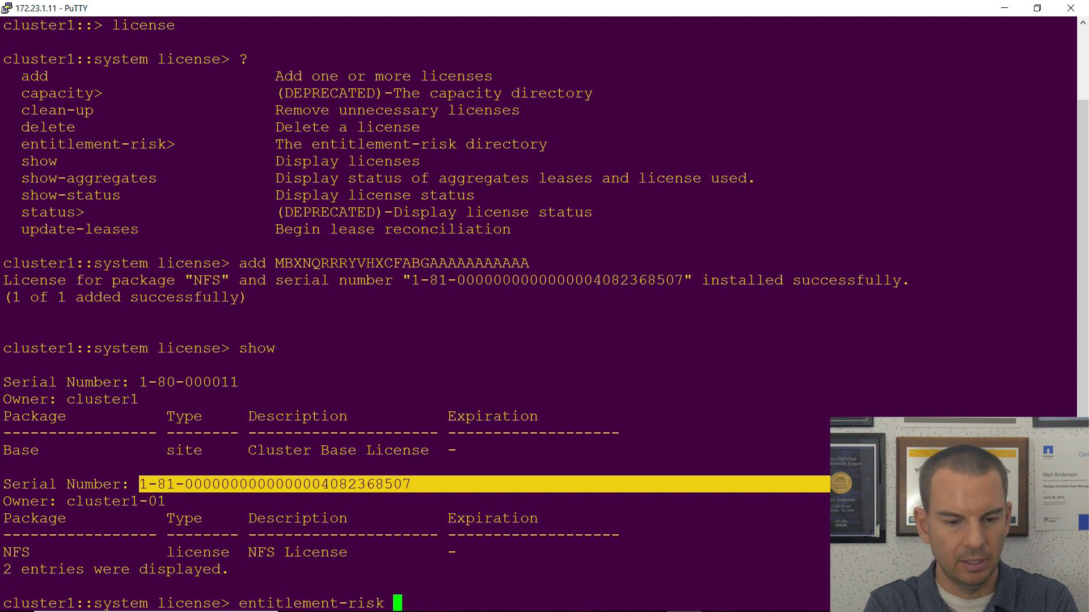
- Run entitlement-risk show, page through the 30-package report, then return up to the license command list
type("?")
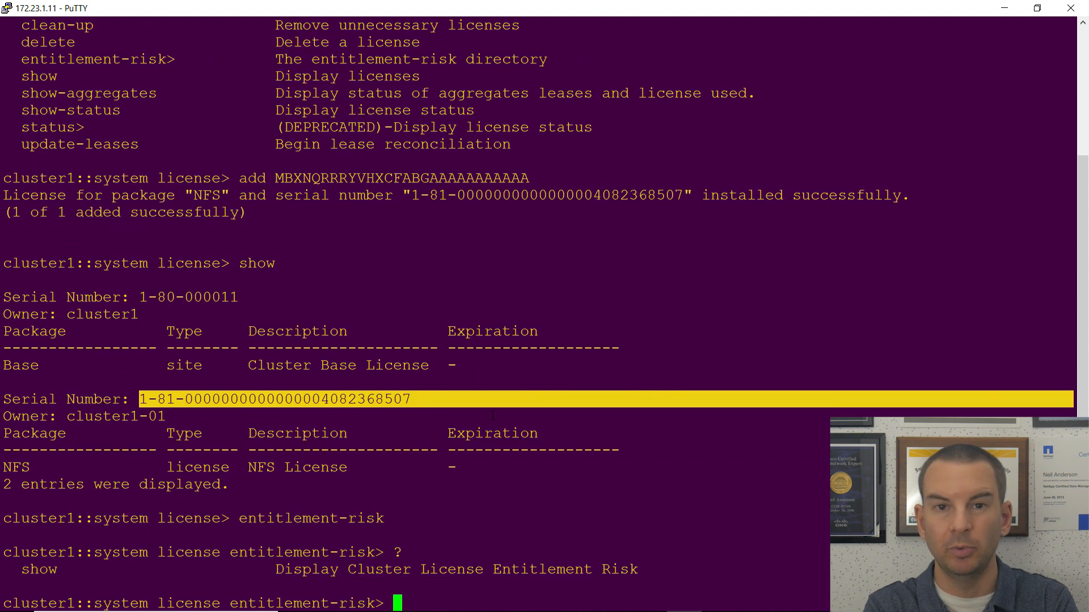
type("show")
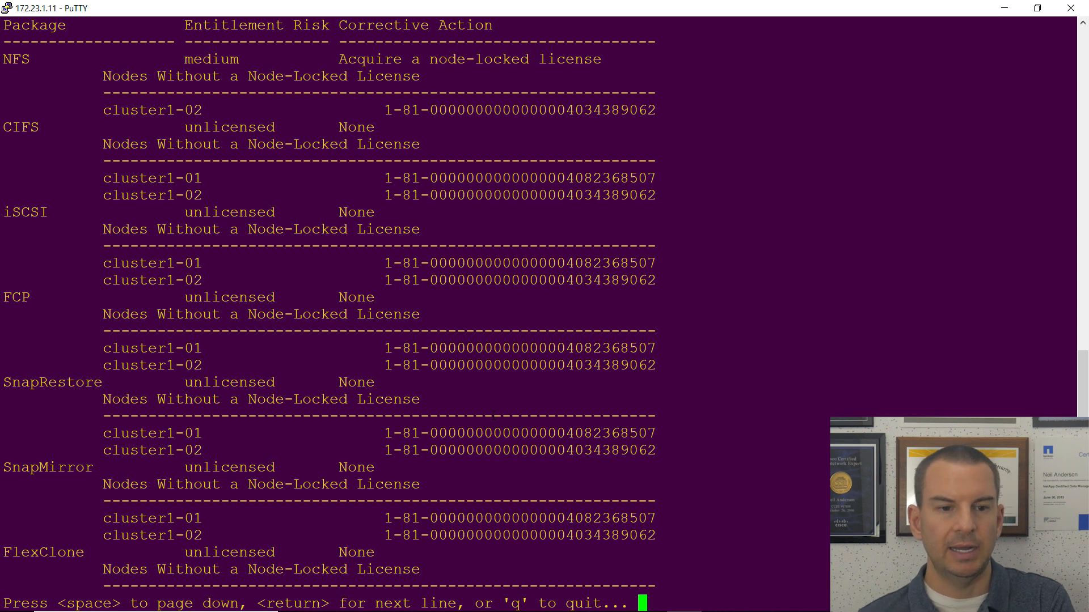
double_click(16, 59)
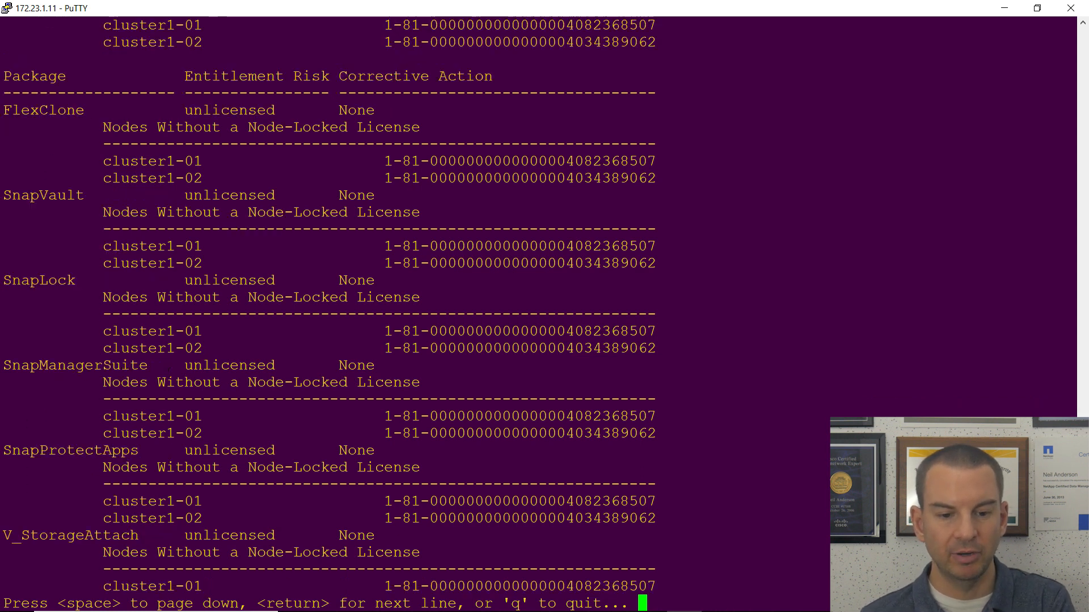
key("space")
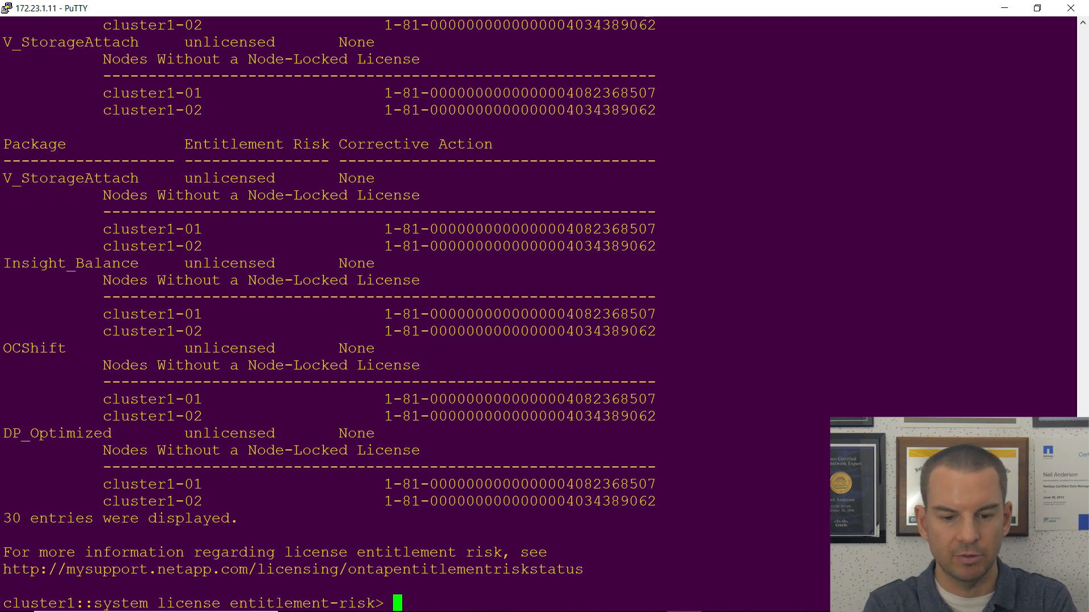
type("up")
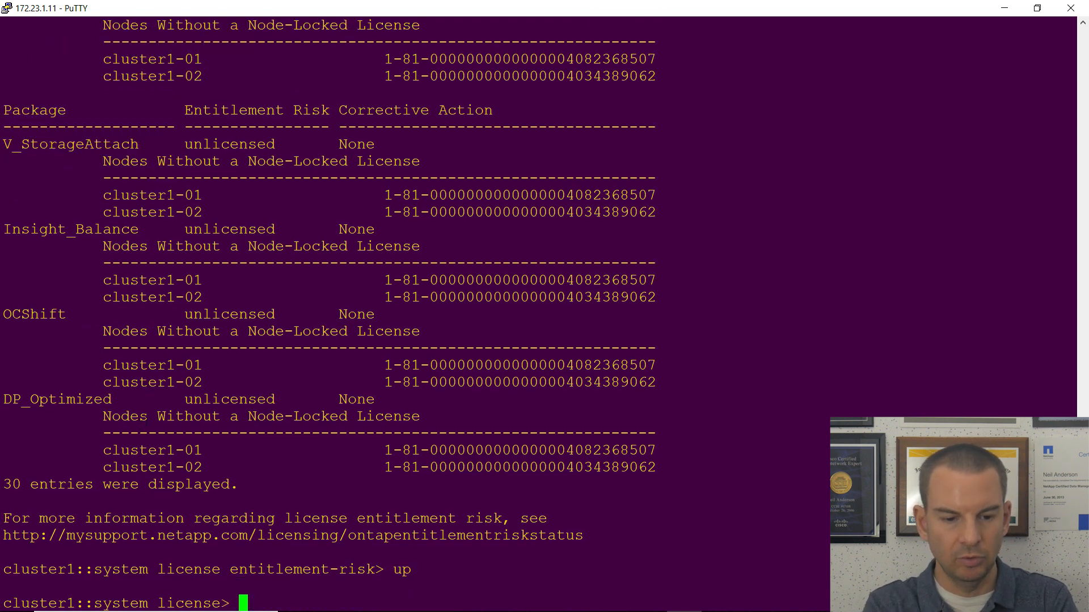
type("?")
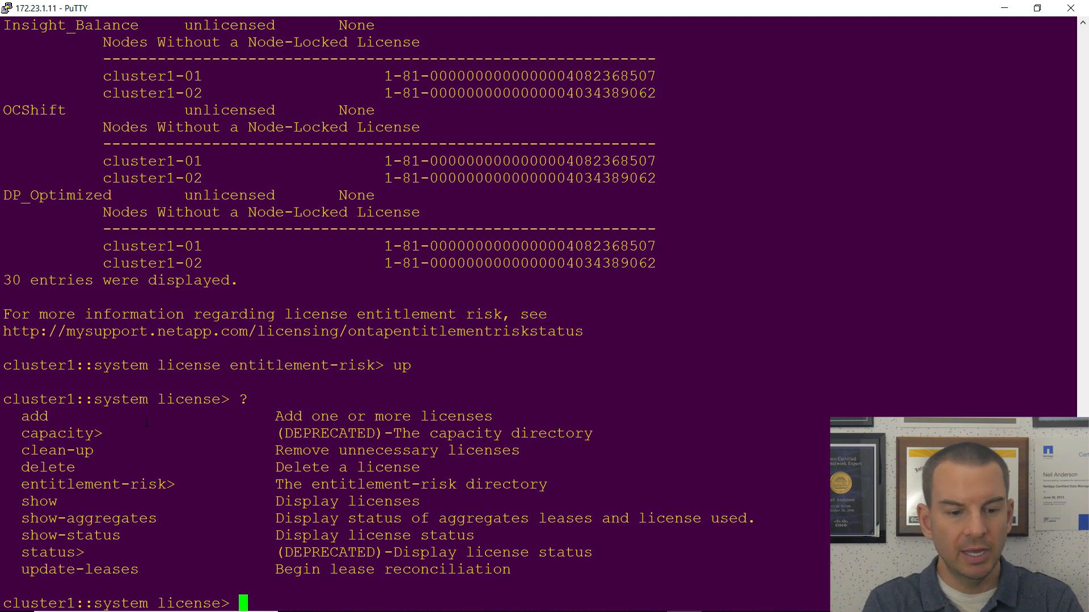
- Run show-status and highlight that NFS is missing on cluster1-02
type("show")
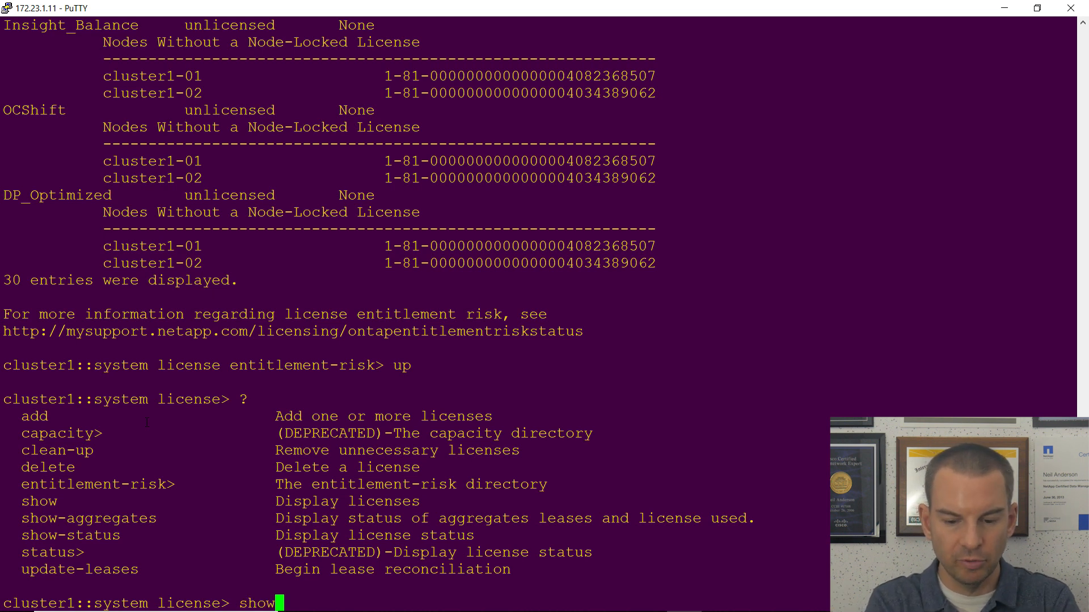
type("-status")
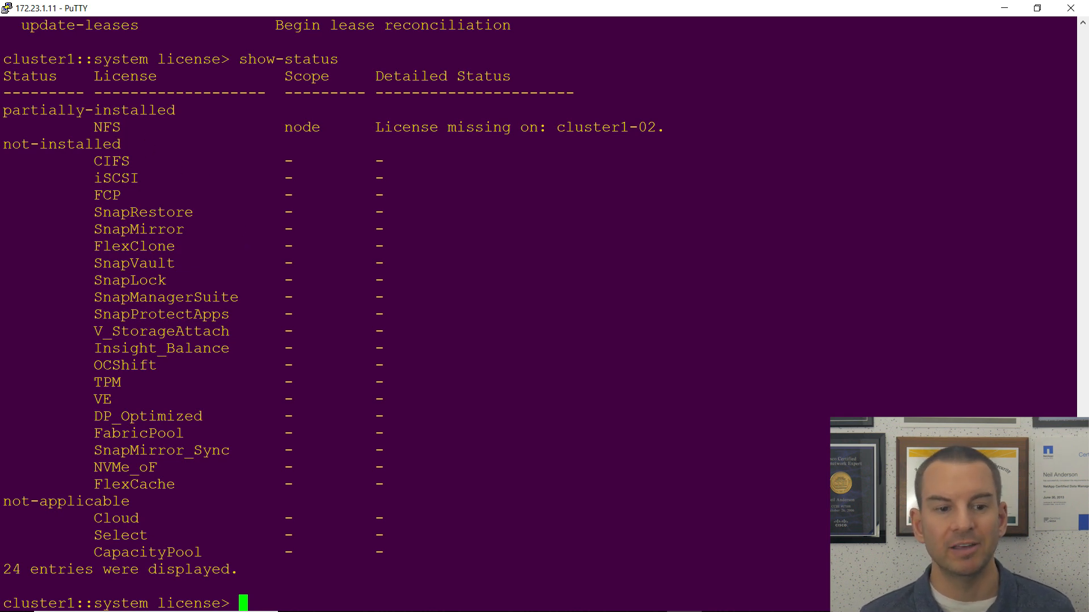
double_click(107, 127)
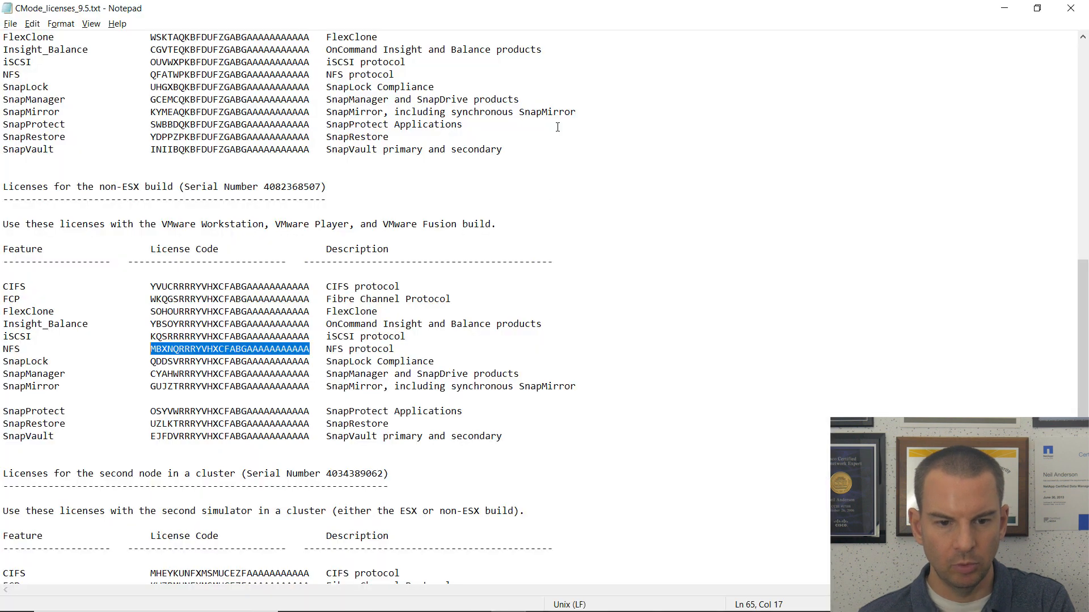
- Scroll to the second-node section of the license file for its NFS code
scroll("down", 3)
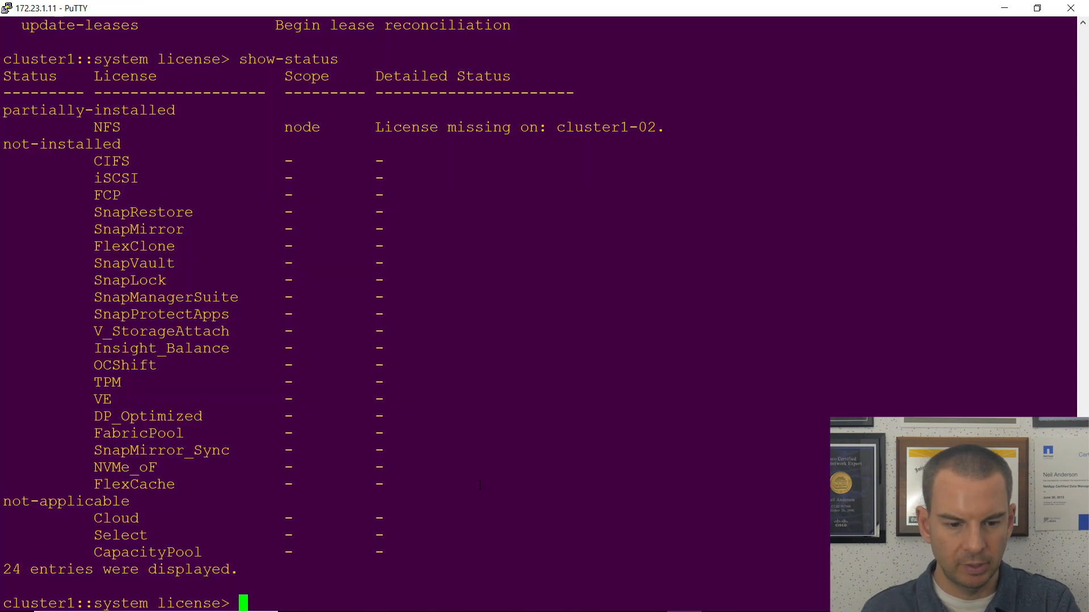
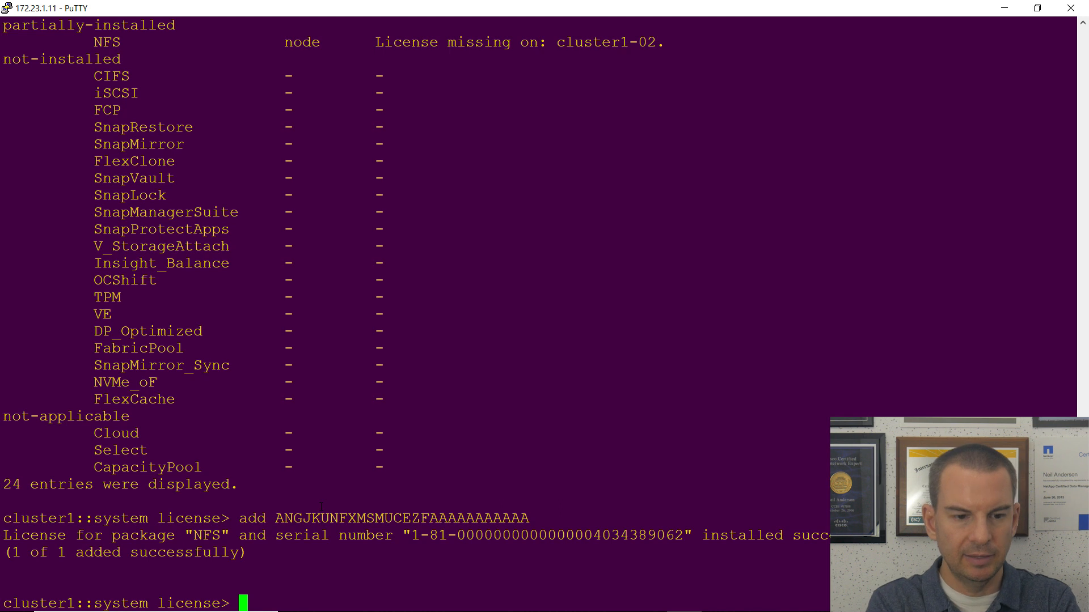
- Add the second-node NFS code, confirm NFS valid with show-status, then check entitlement-risk shows NFS low
type("show-status")
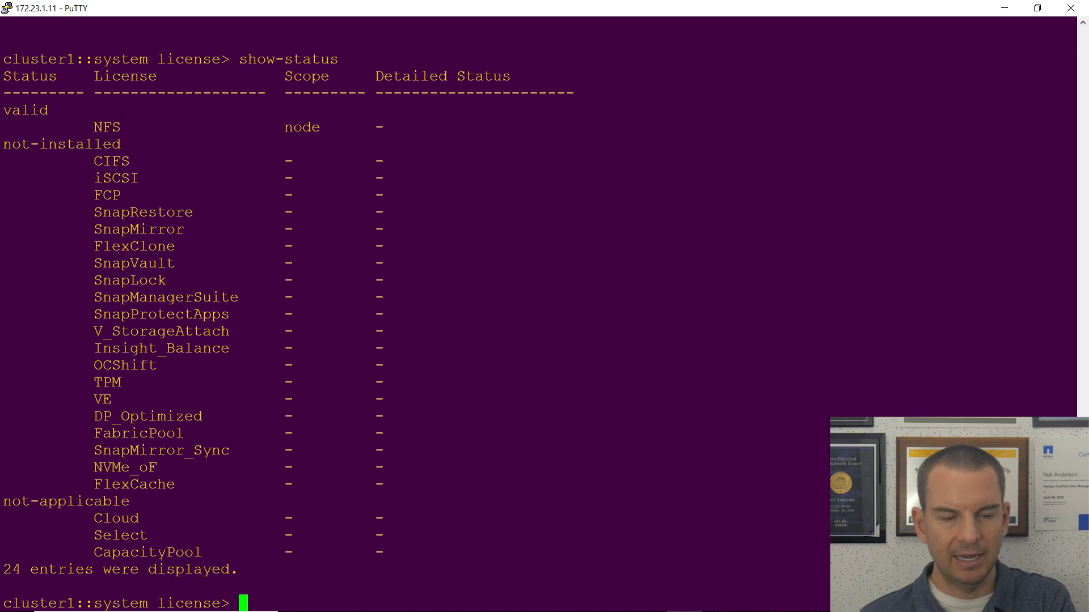
double_click(26, 110)
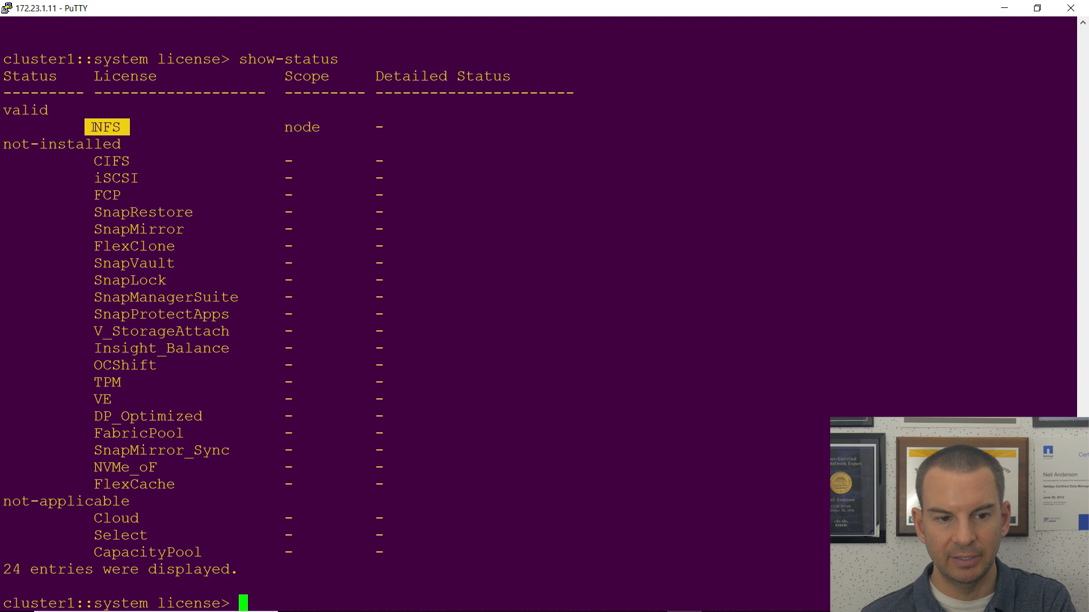
type("entitlement-risk")
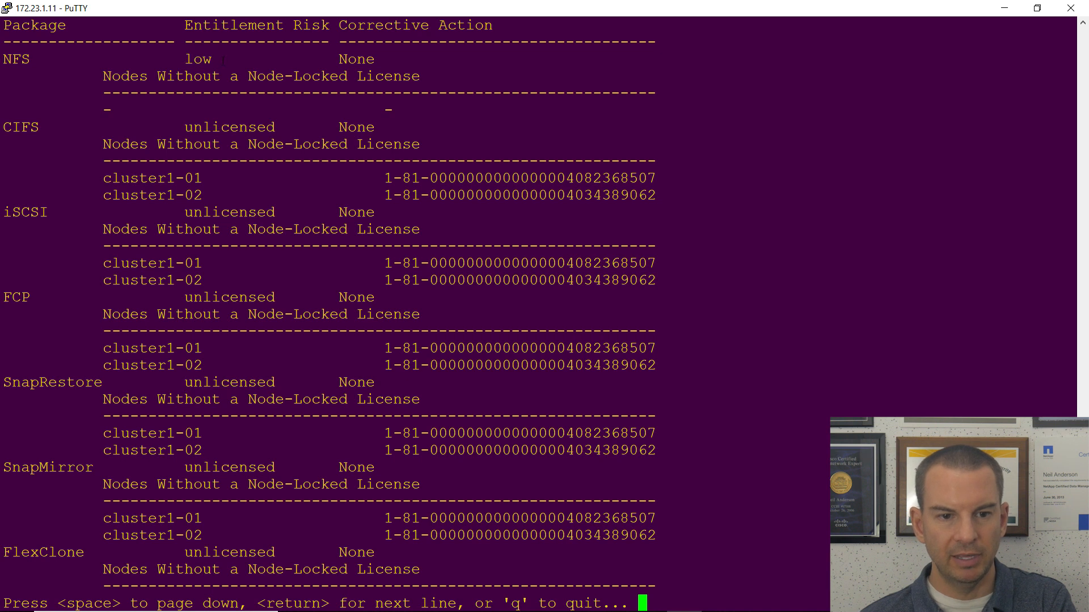
double_click(198, 59)
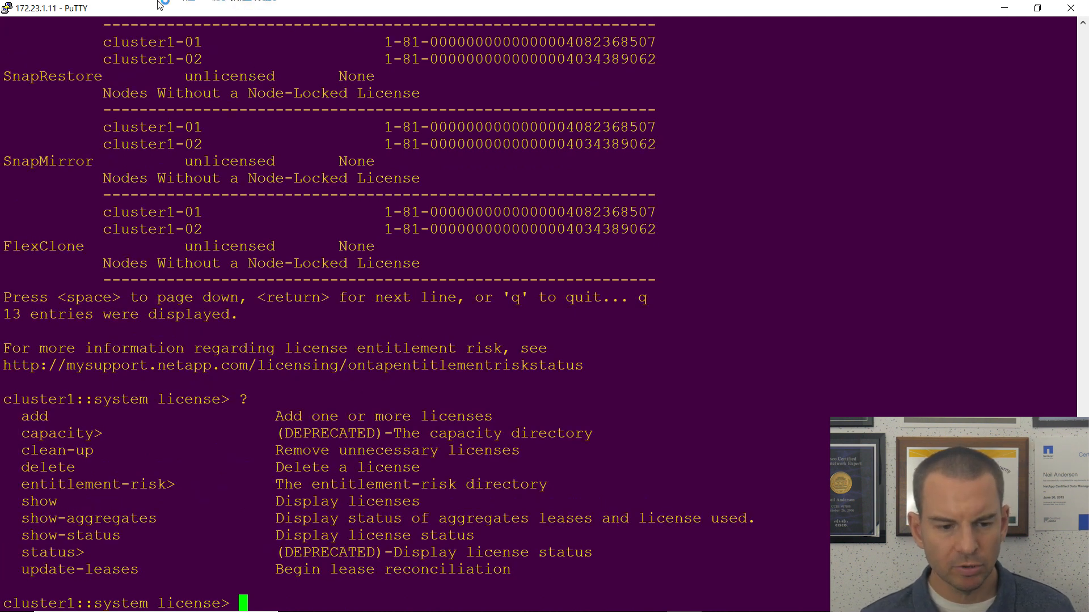
- Review the license subcommand help, then run 'show' to list NFS licenses on cluster1-01 and cluster1-02
double_click(62, 432)
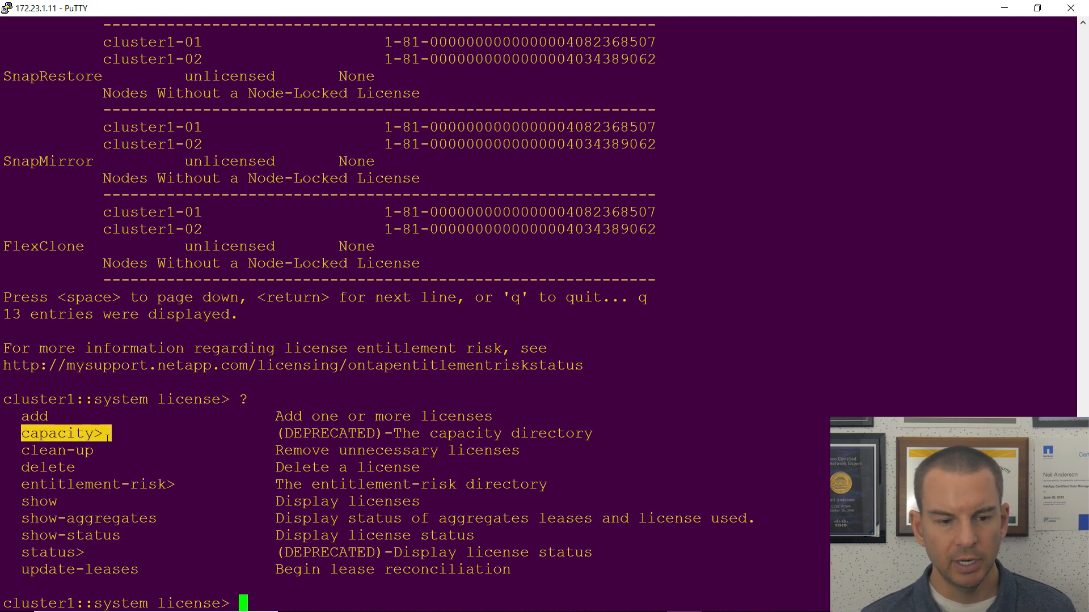
key("Down")
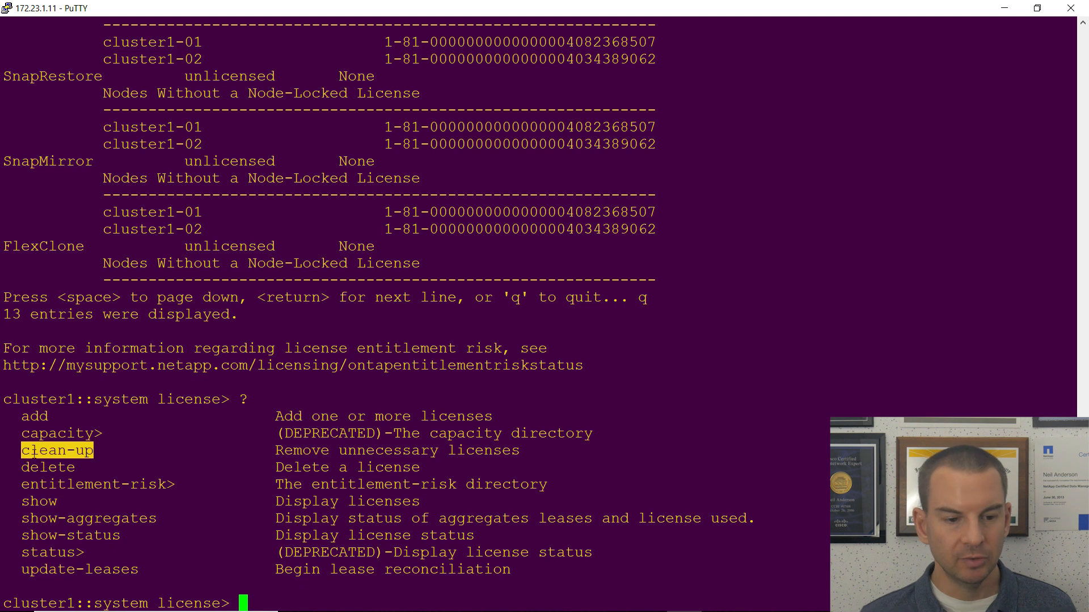
key("Down")
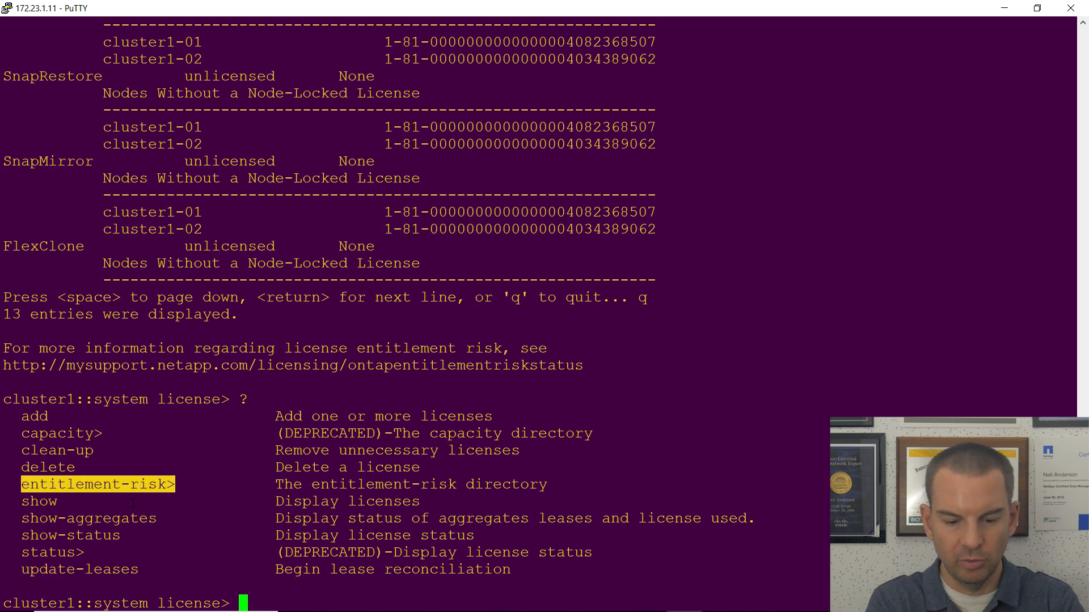
type("show")
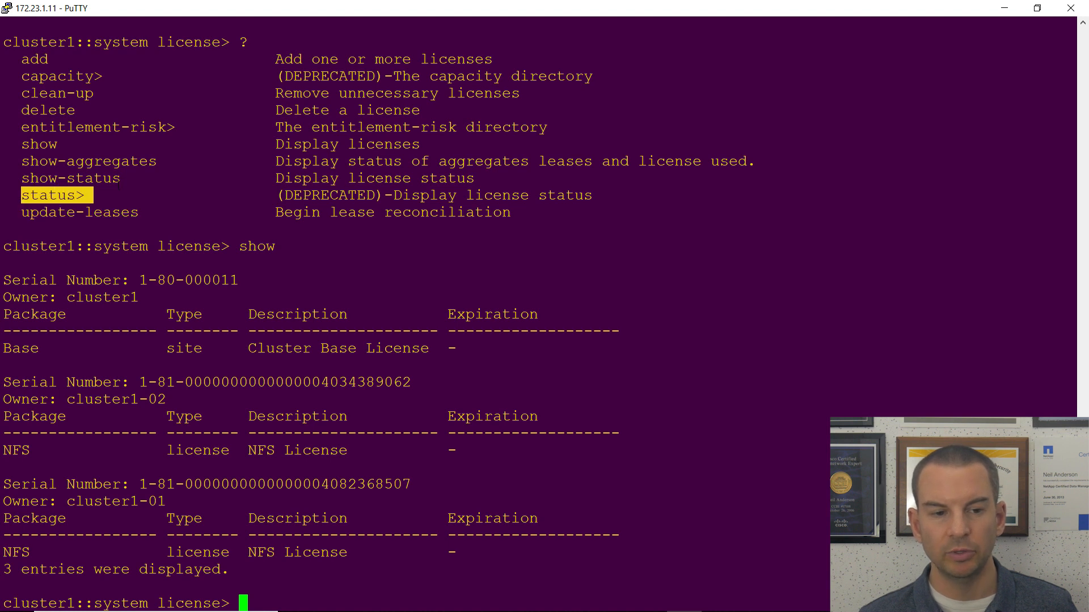
mouse_move(71, 178)
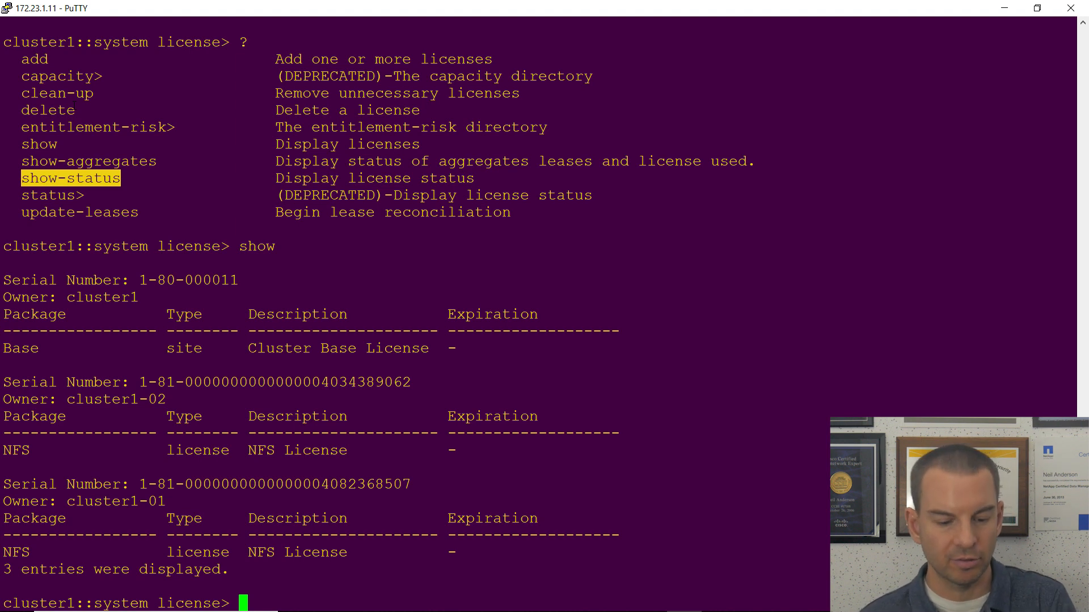
key("alt+tab")
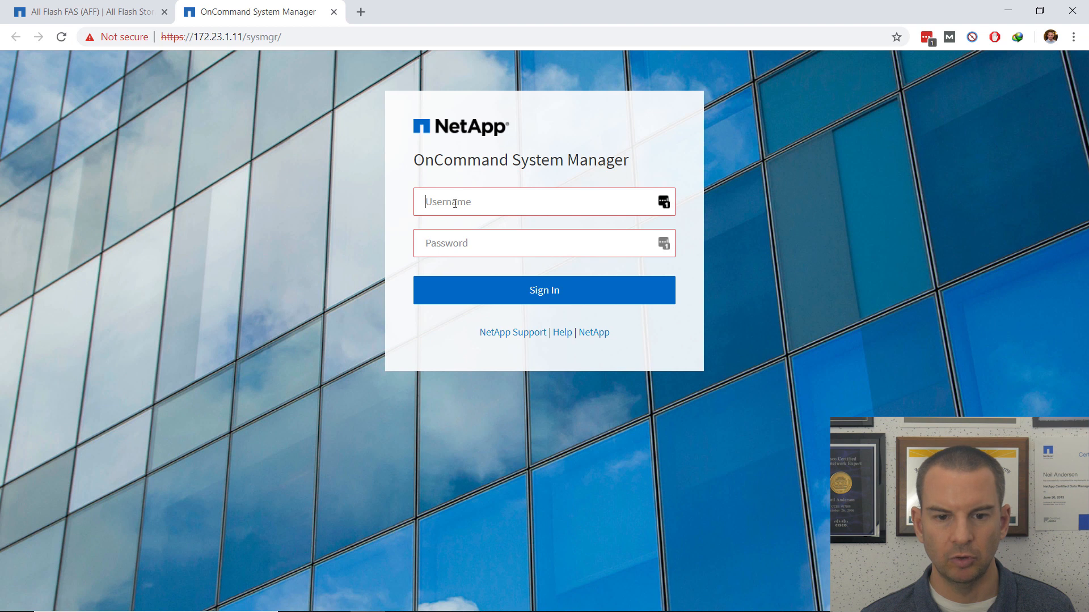
mouse_move(859, 349)
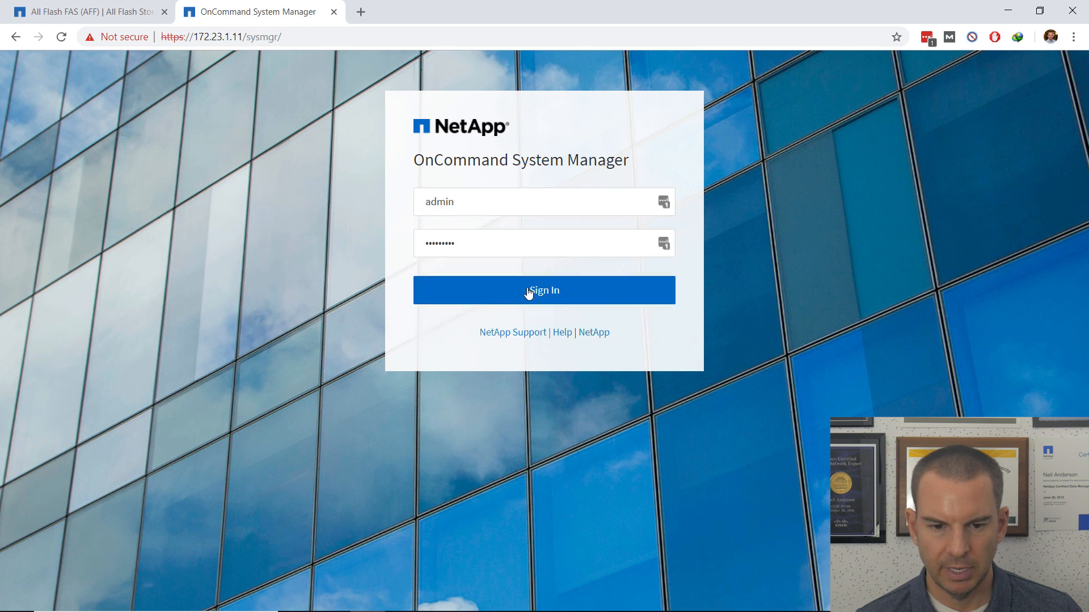
- Sign in as admin to reach the cluster1 dashboard with both nodes listed
left_click(543, 291)
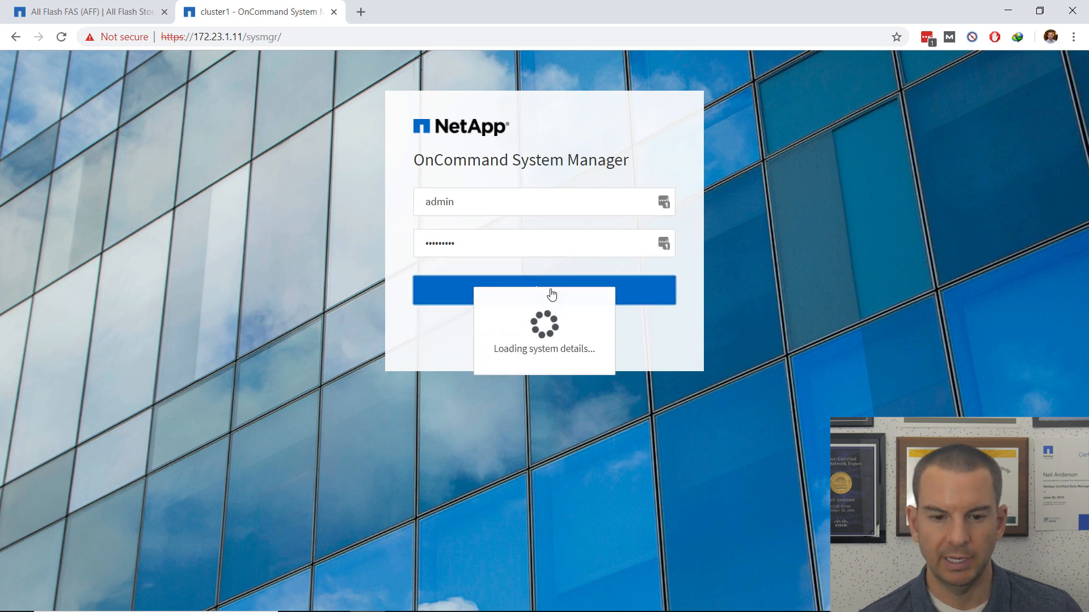
left_click(544, 289)
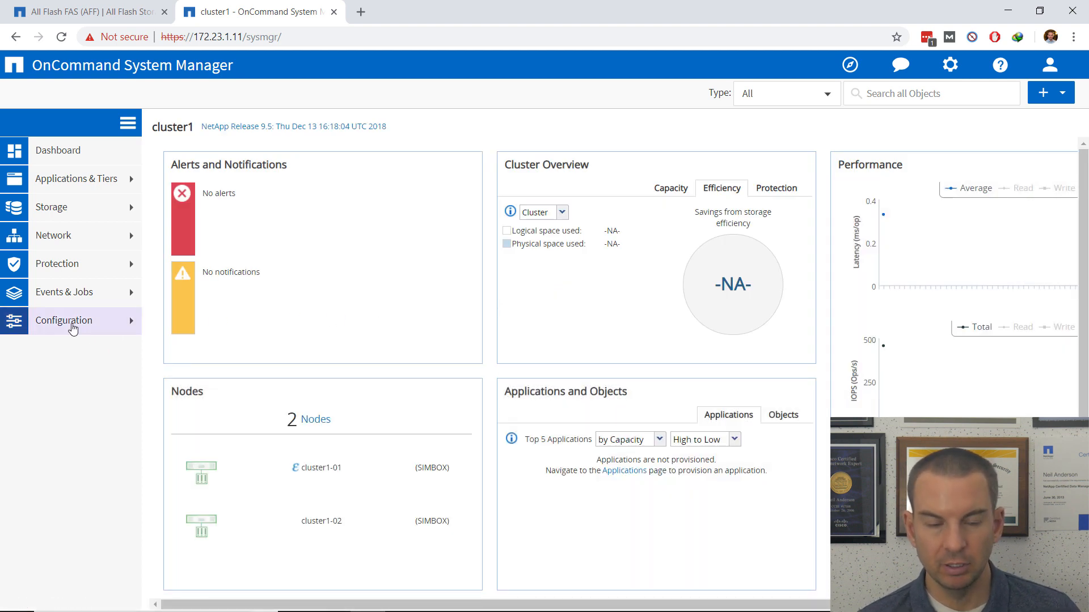
- Navigate Configuration > Cluster > Licenses to show the cluster1 license packages list
left_click(63, 320)
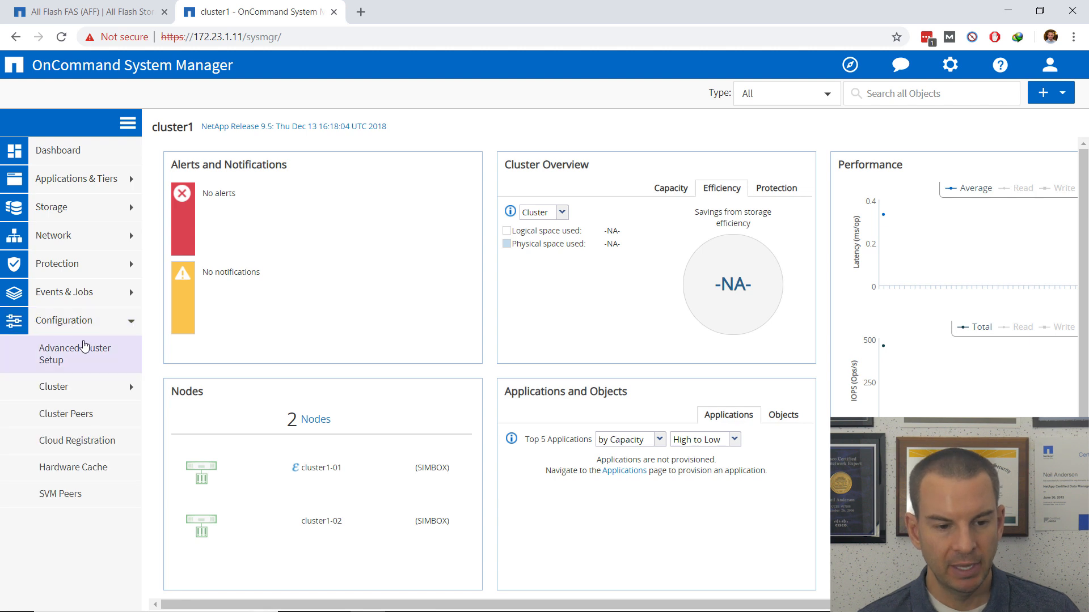
left_click(54, 387)
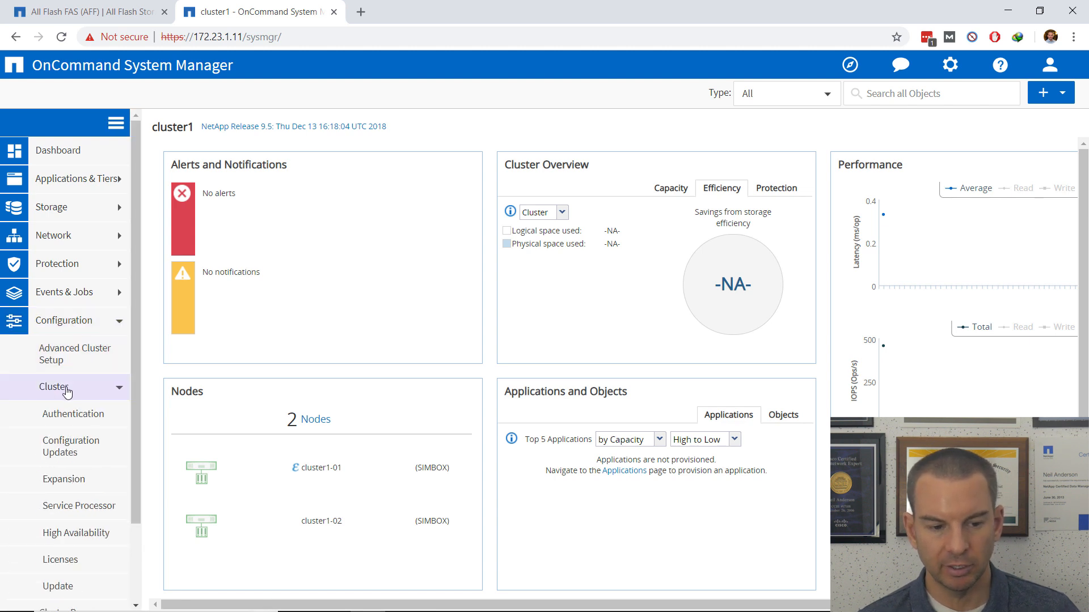
mouse_move(60, 559)
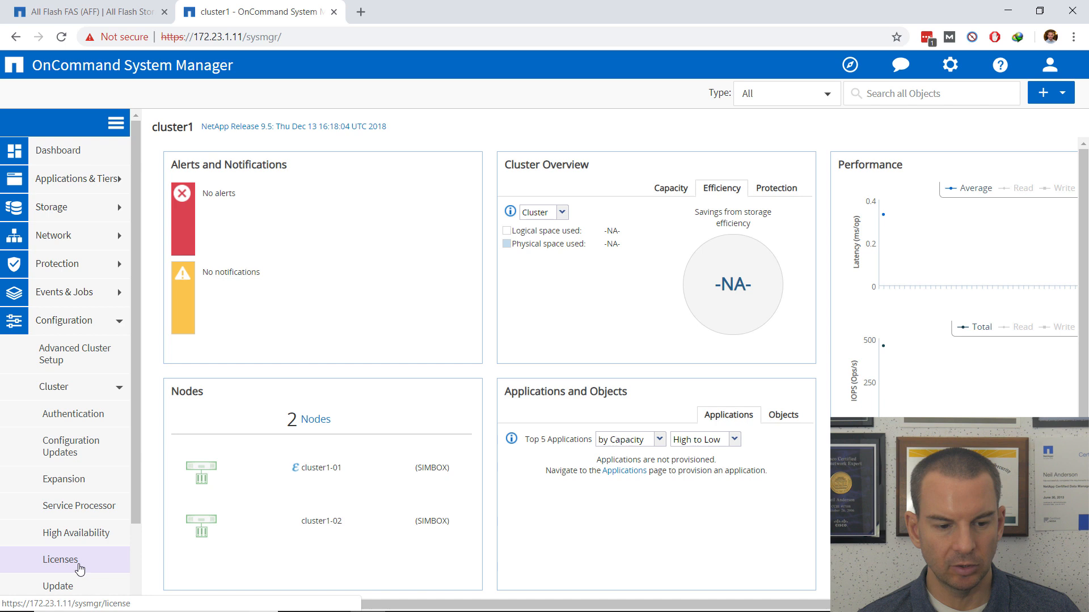
left_click(61, 559)
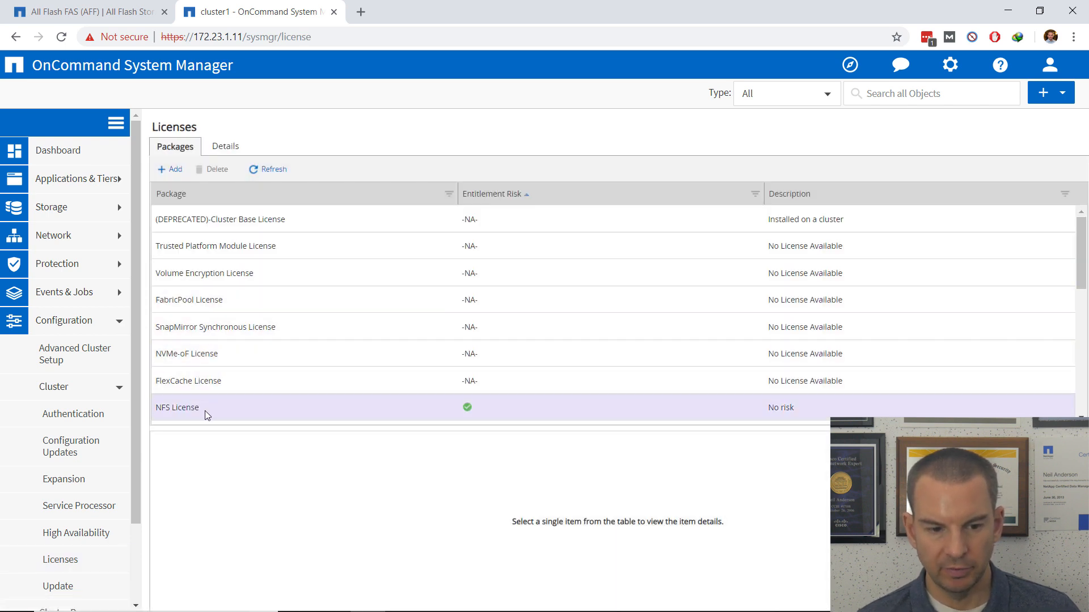
mouse_move(463, 409)
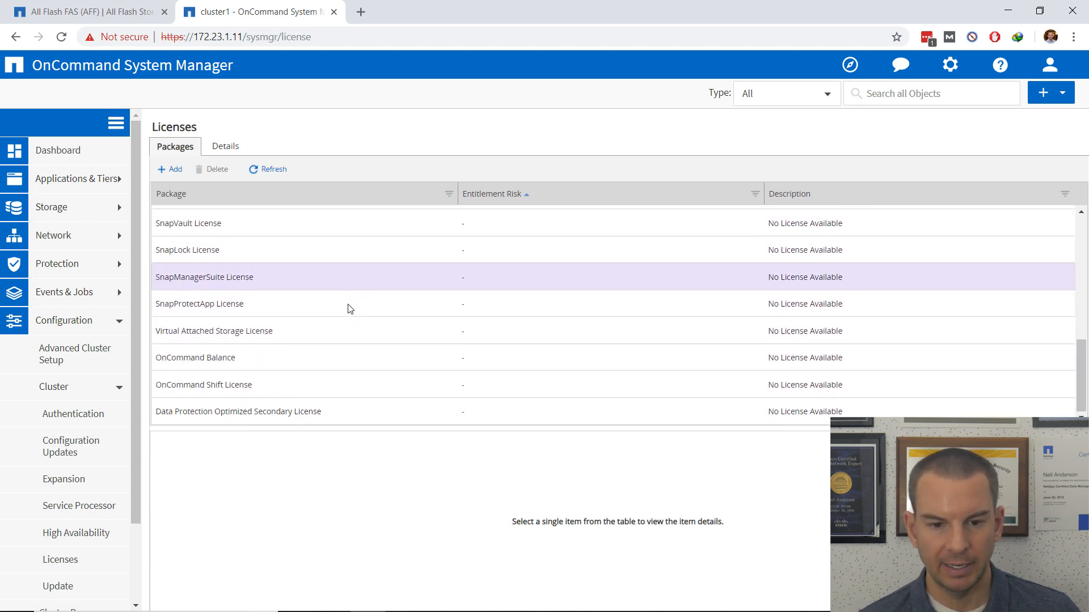
left_click(203, 385)
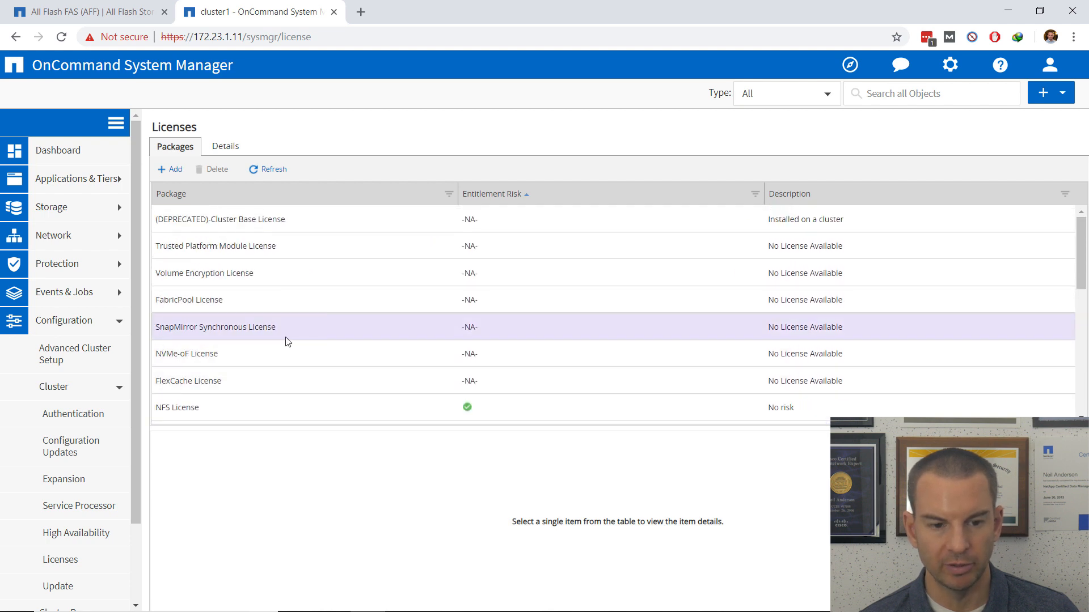
mouse_move(275, 327)
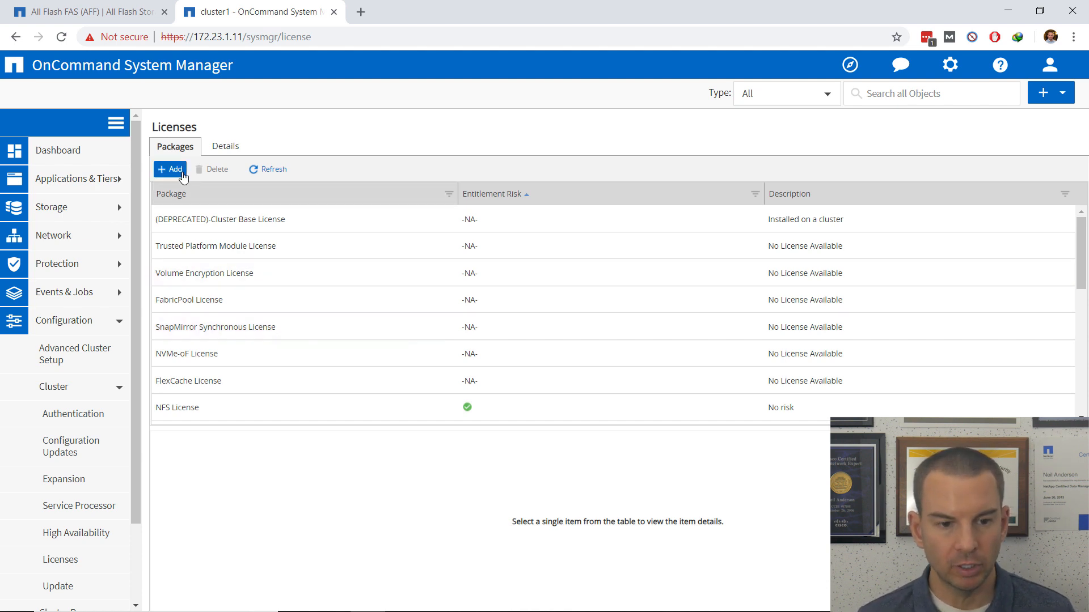
left_click(170, 169)
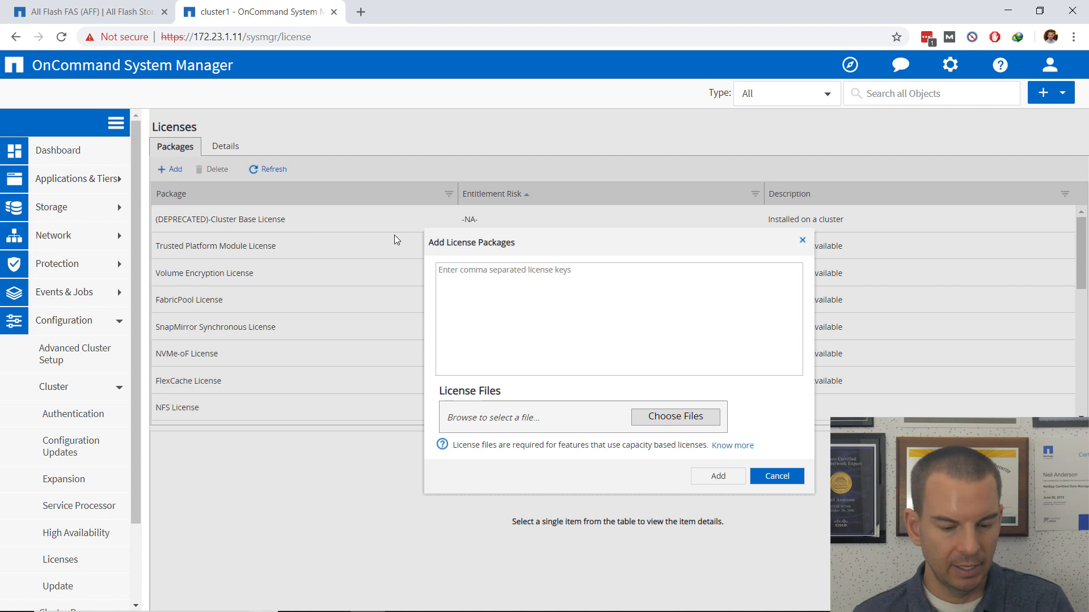
key("alt+tab")
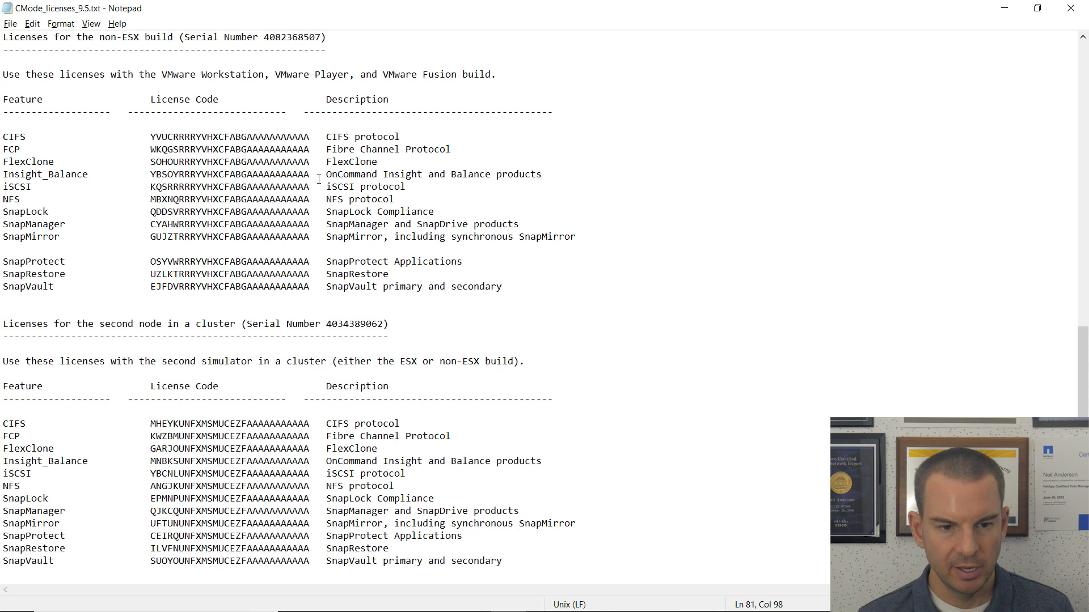
left_click_drag(170, 186, 311, 186)
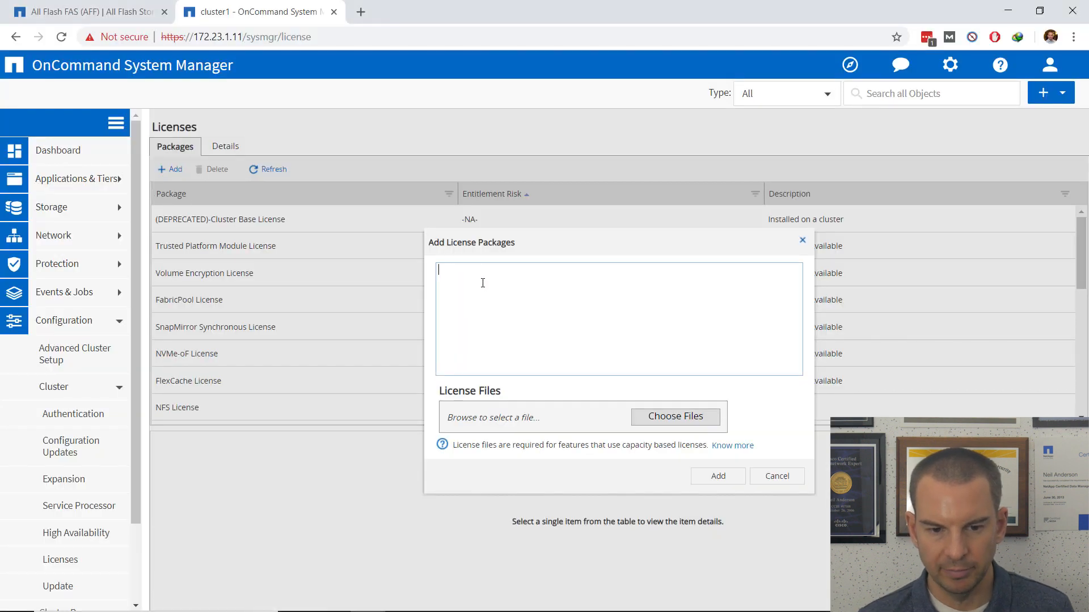
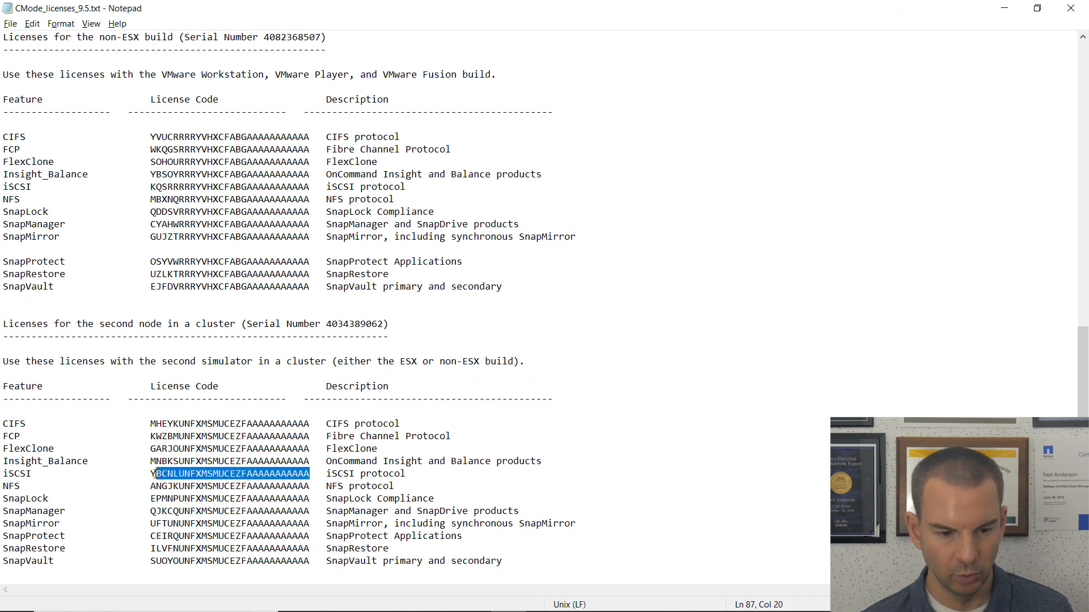
left_click(151, 474)
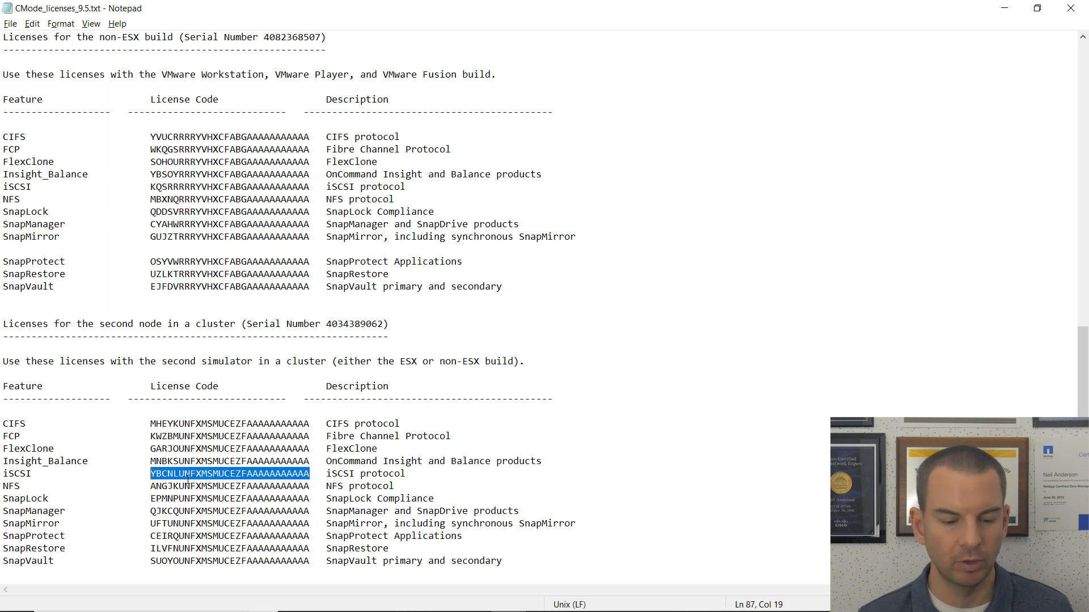
key("alt+tab")
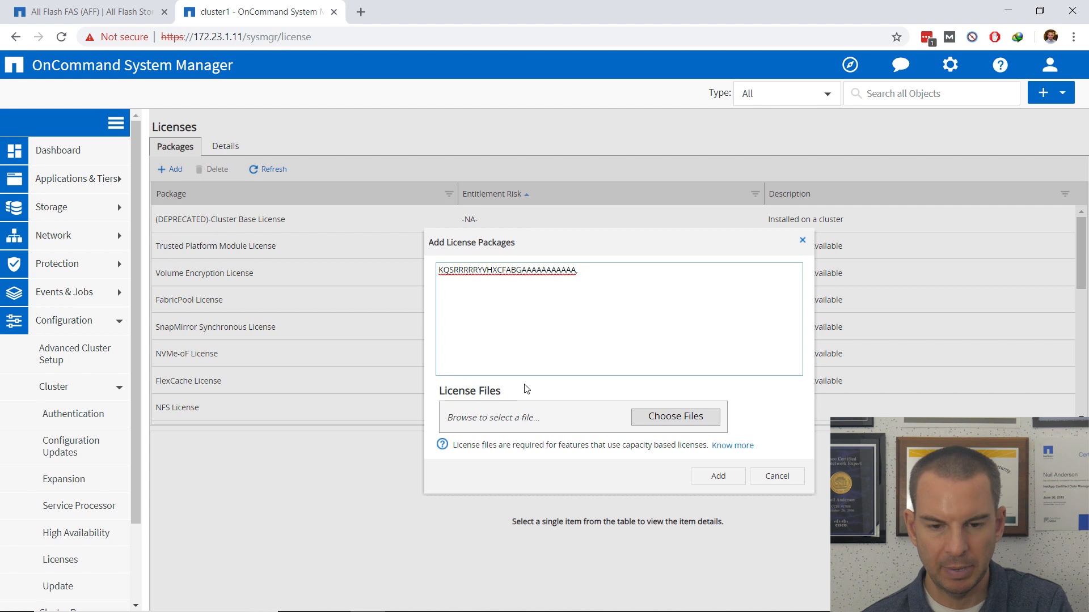
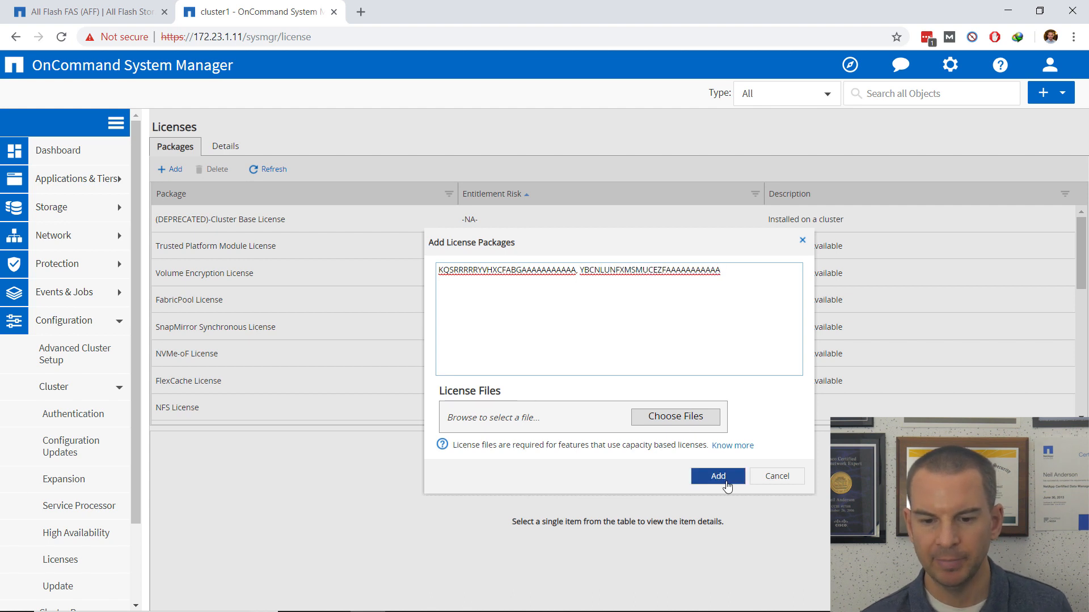
left_click(717, 476)
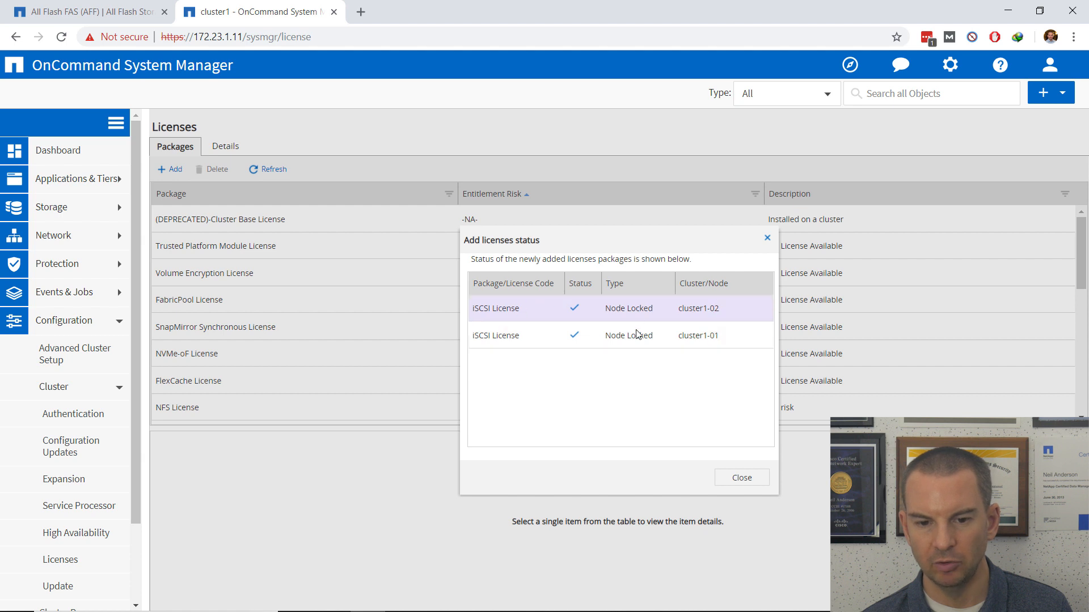
- Dismiss the install status report and view Details showing node-locked NFS and iSCSI on both nodes
left_click(697, 335)
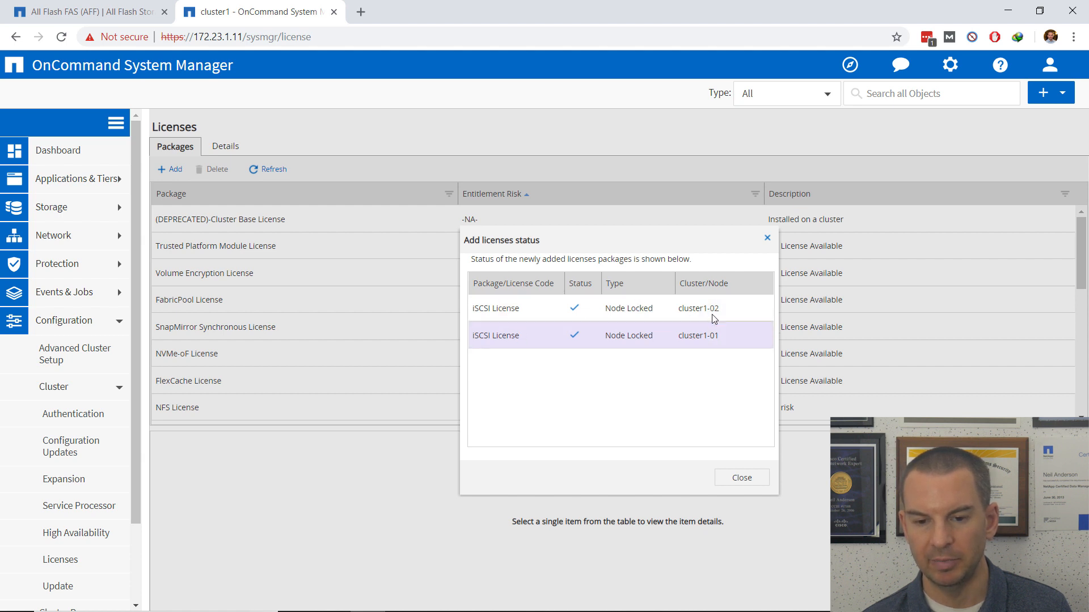
left_click(740, 478)
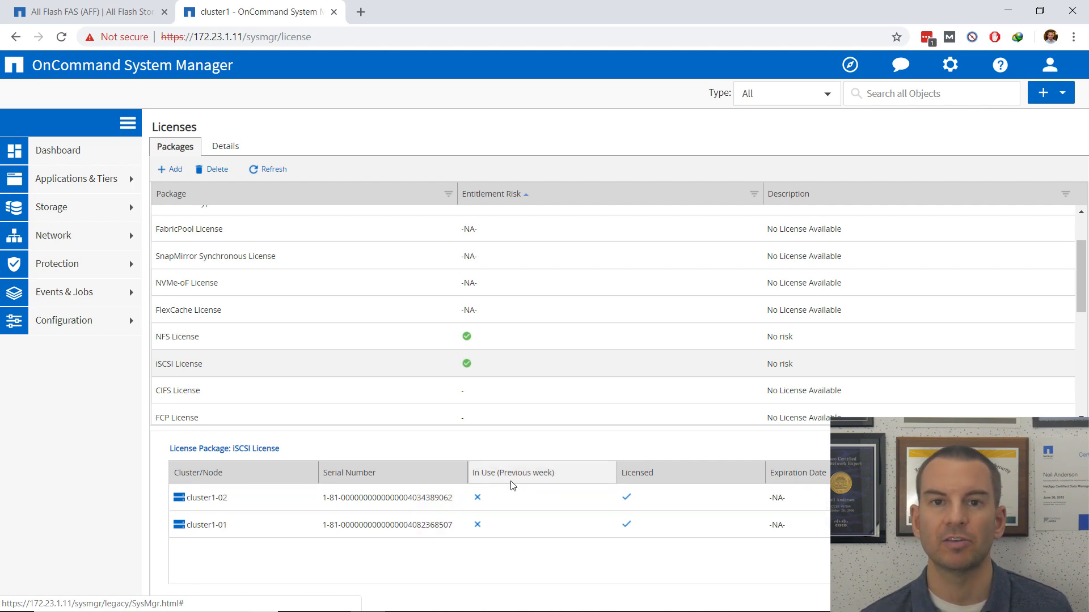
mouse_move(215, 373)
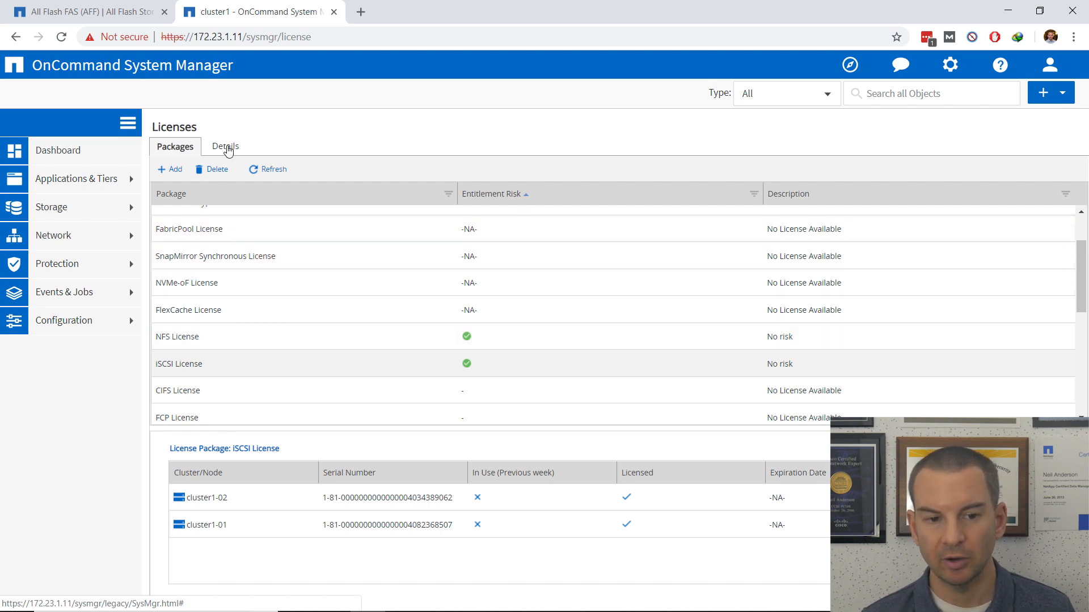
left_click(225, 146)
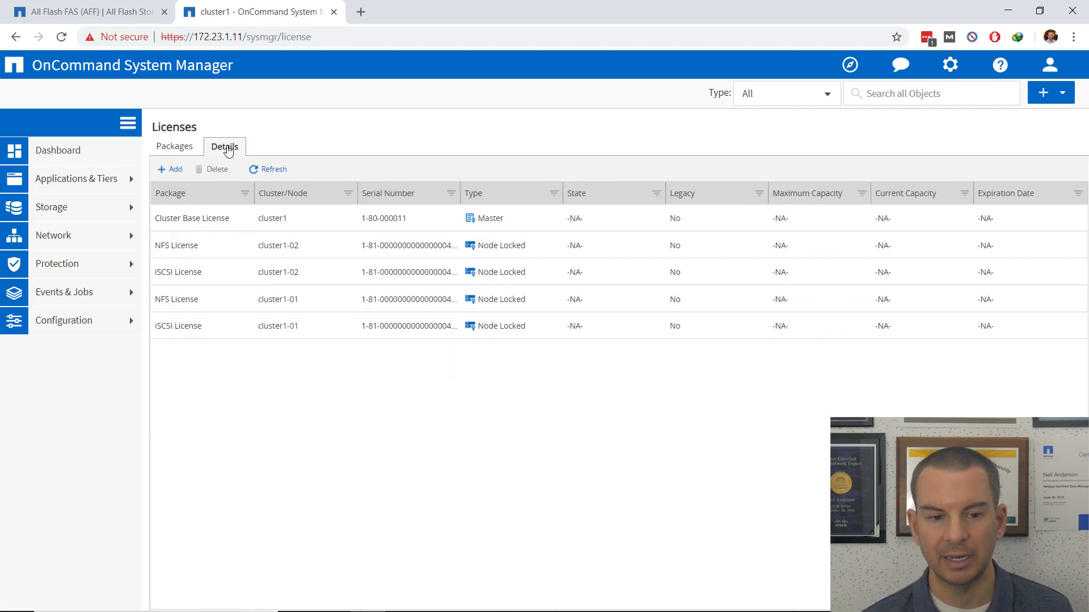